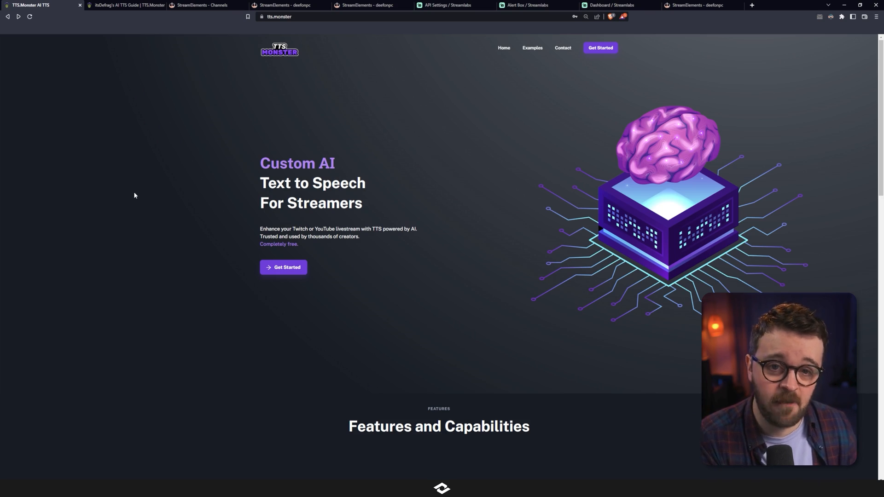
Sign in to TTS.Monster from the homepage's Get Started using the Twitch account.
left_click(284, 267)
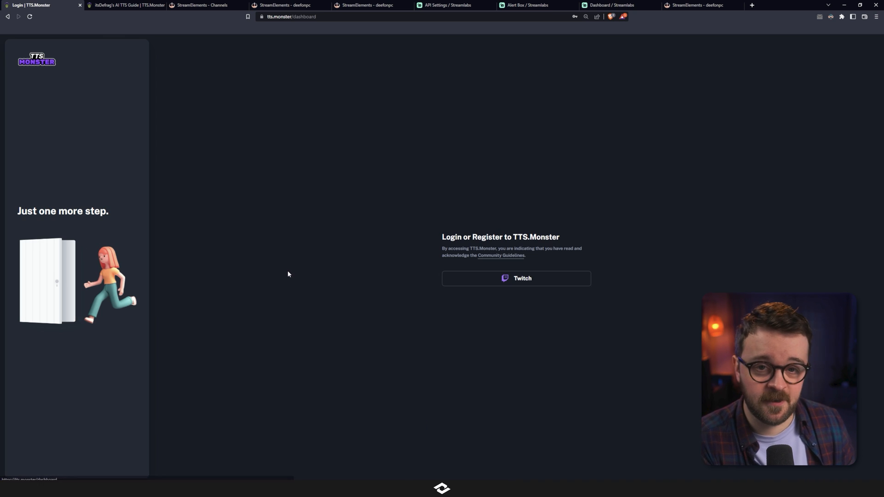
left_click(515, 278)
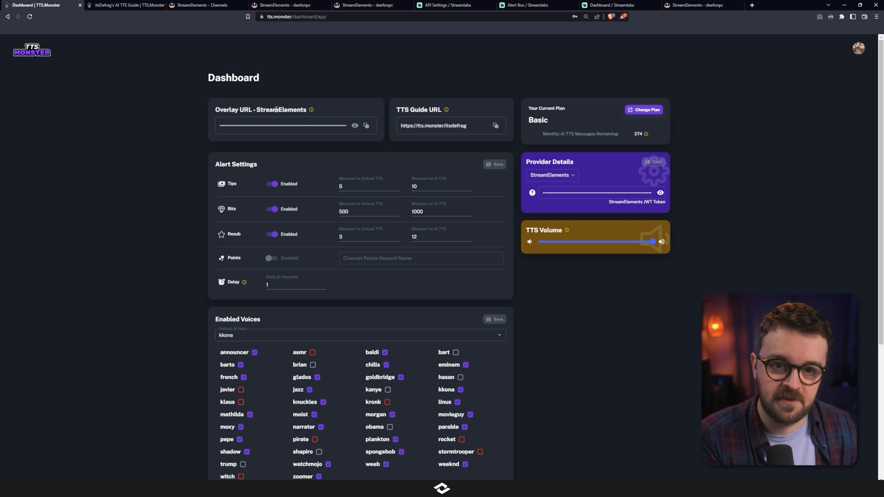
mouse_move(555, 163)
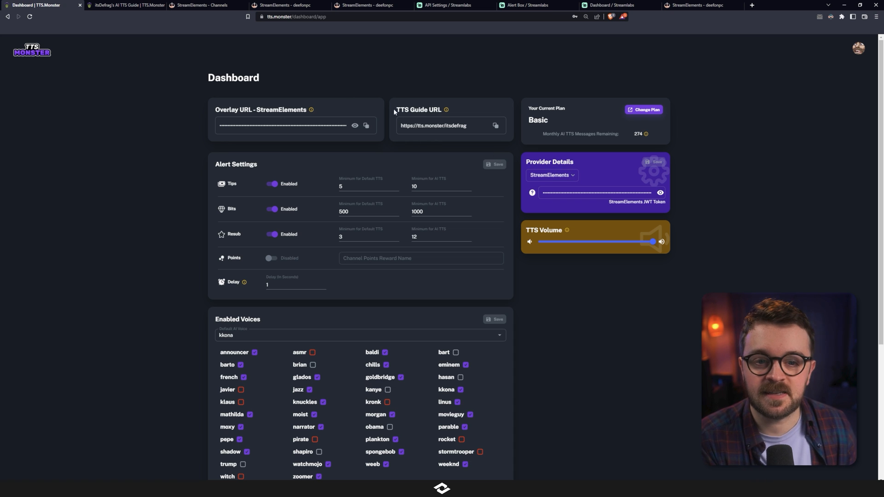
mouse_move(419, 119)
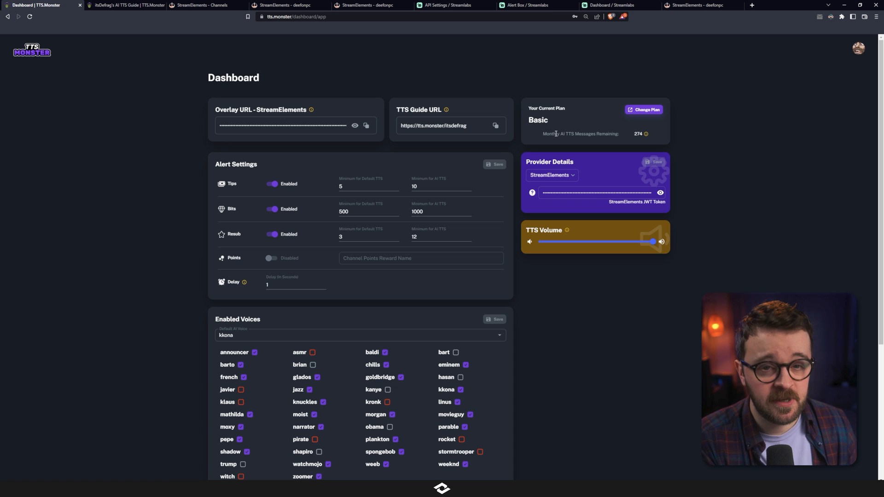
mouse_move(546, 134)
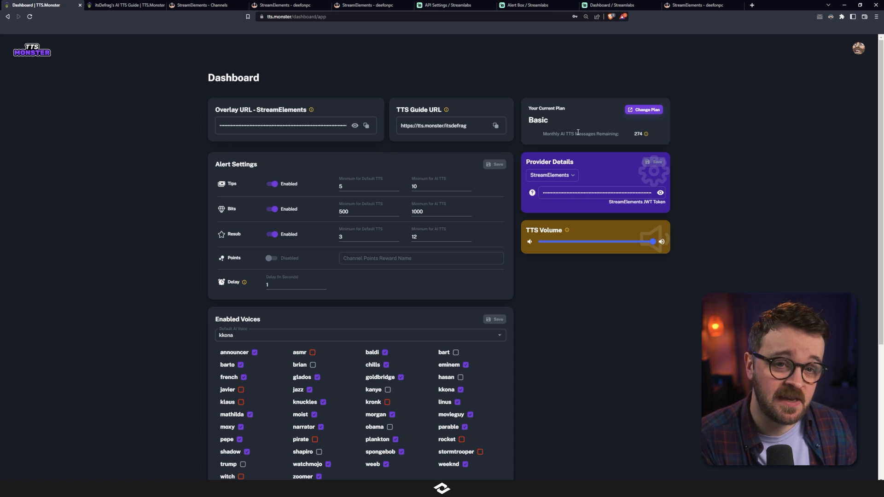
mouse_move(359, 143)
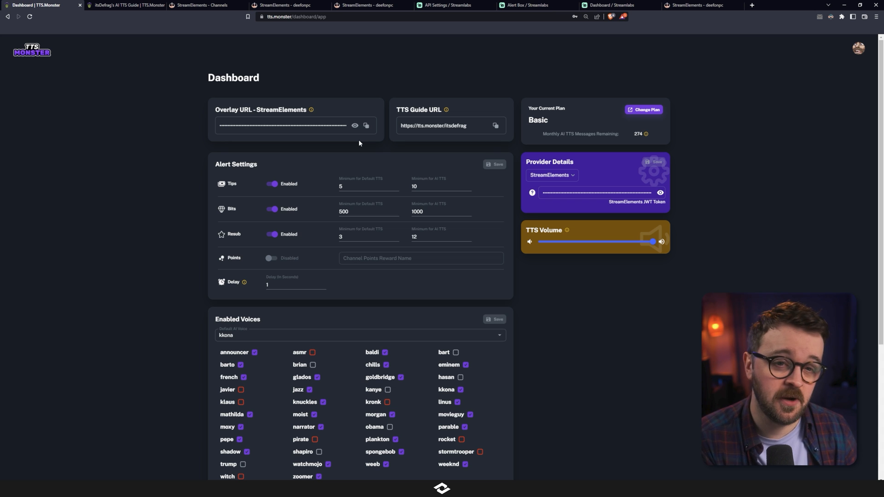
left_click(125, 5)
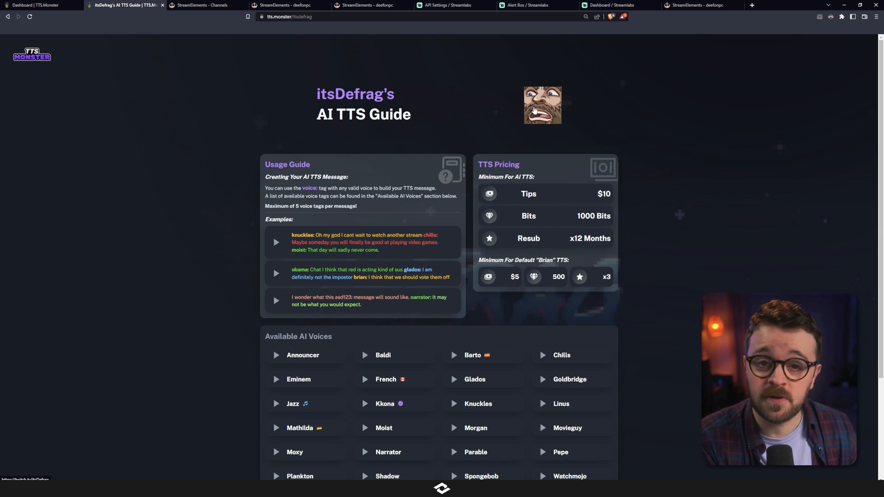
mouse_move(341, 106)
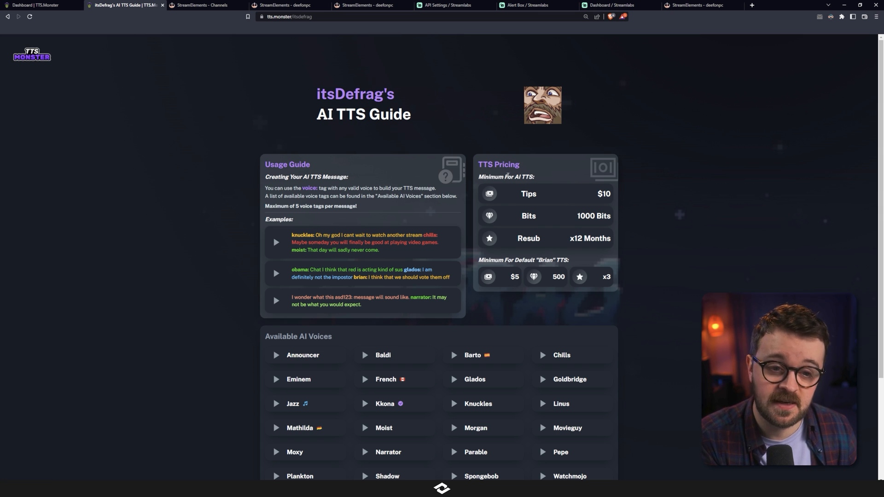
scroll("down", 3)
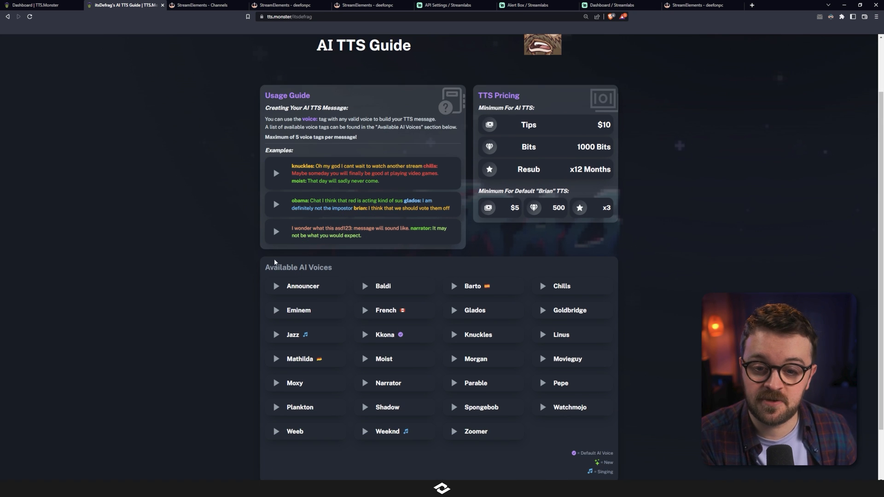
mouse_move(273, 392)
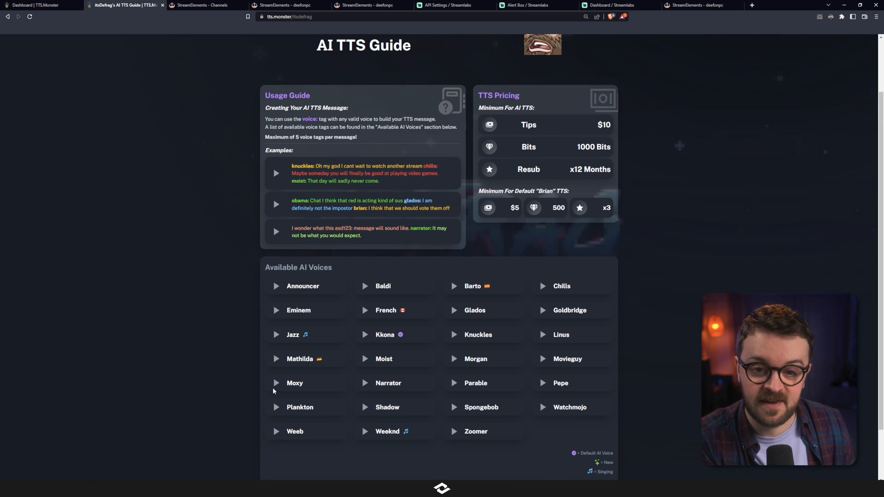
scroll("up", 3)
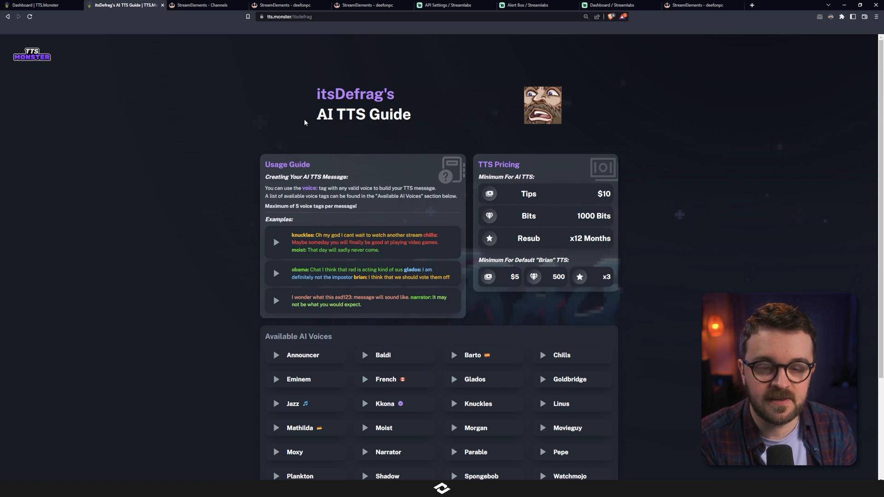
mouse_move(264, 137)
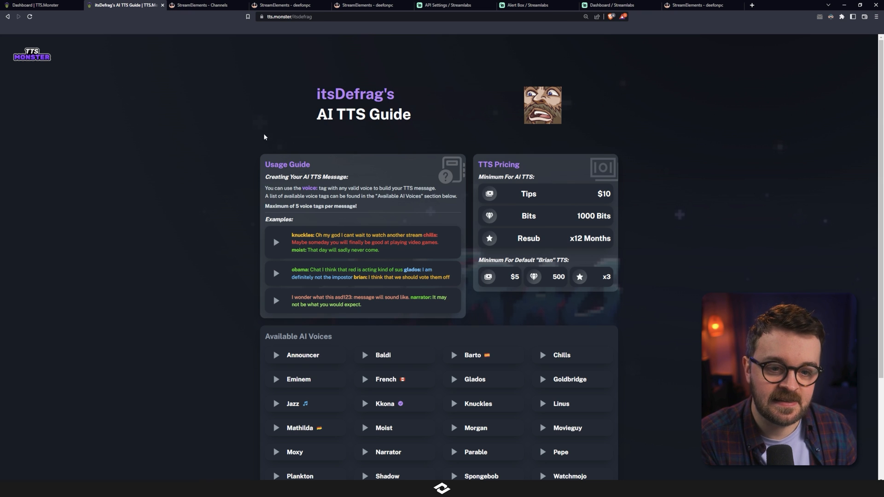
left_click(42, 5)
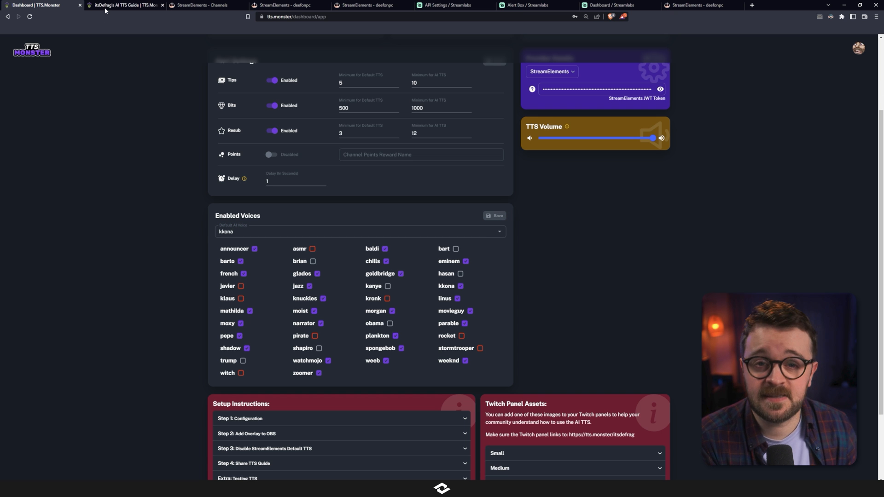
left_click(123, 5)
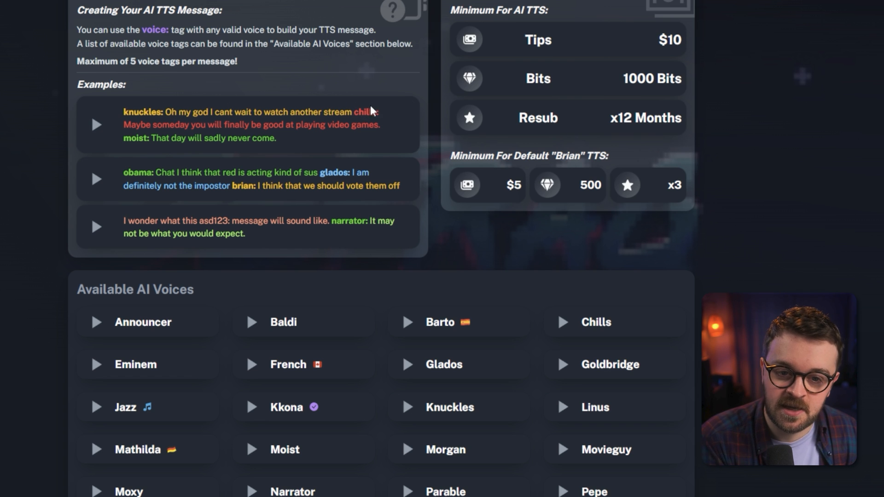
mouse_move(79, 387)
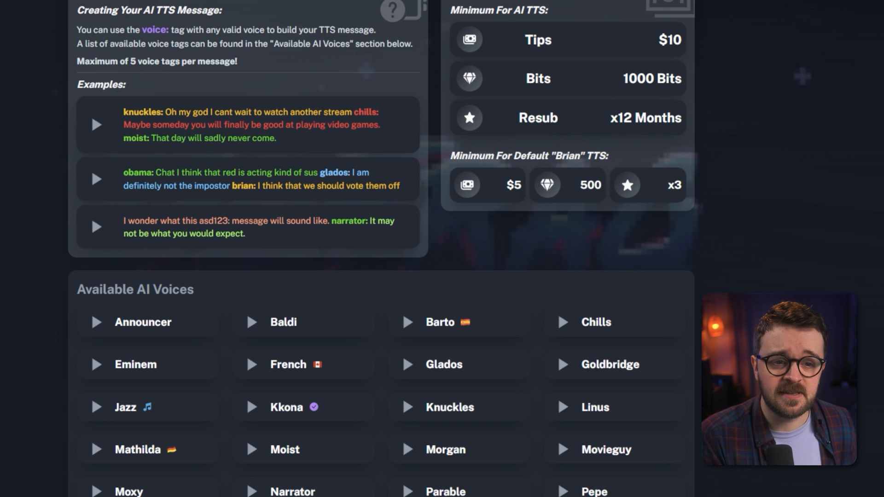
key("ctrl+minus")
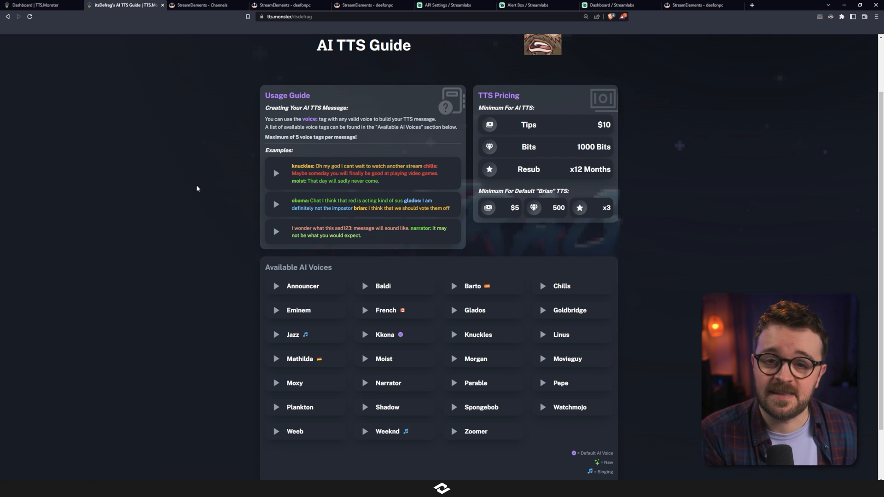
mouse_move(480, 190)
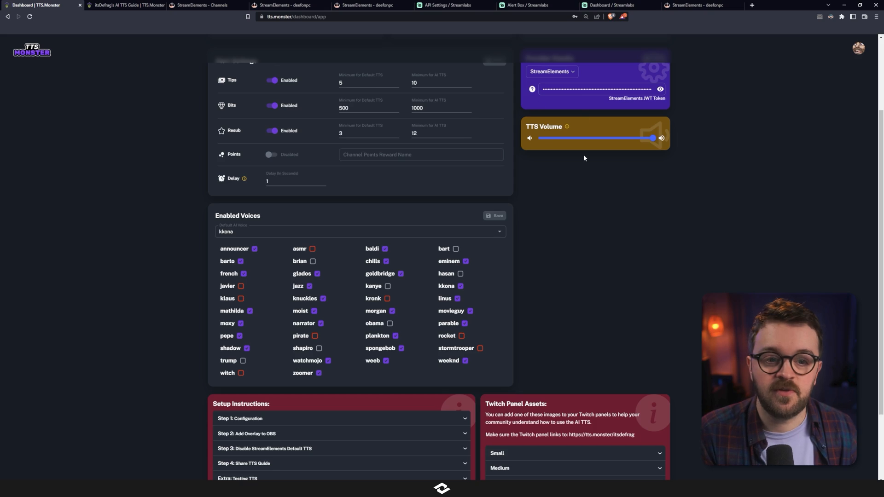
scroll("up", 3)
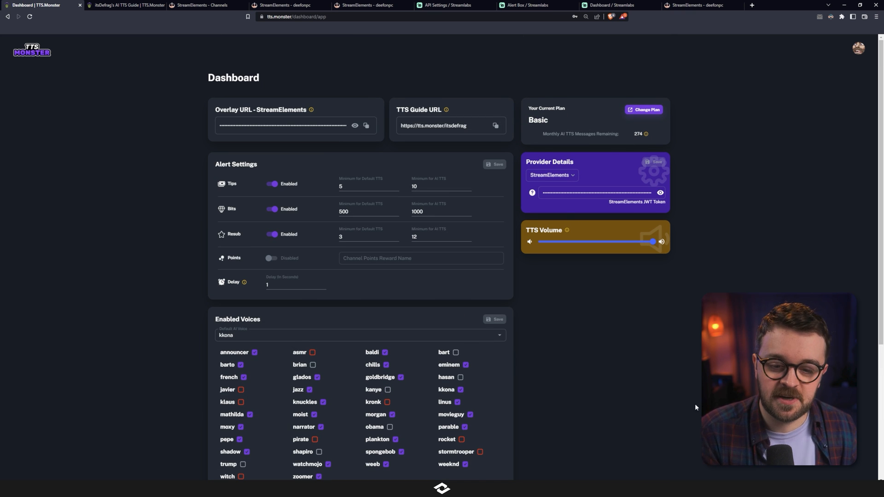
scroll("down", 3)
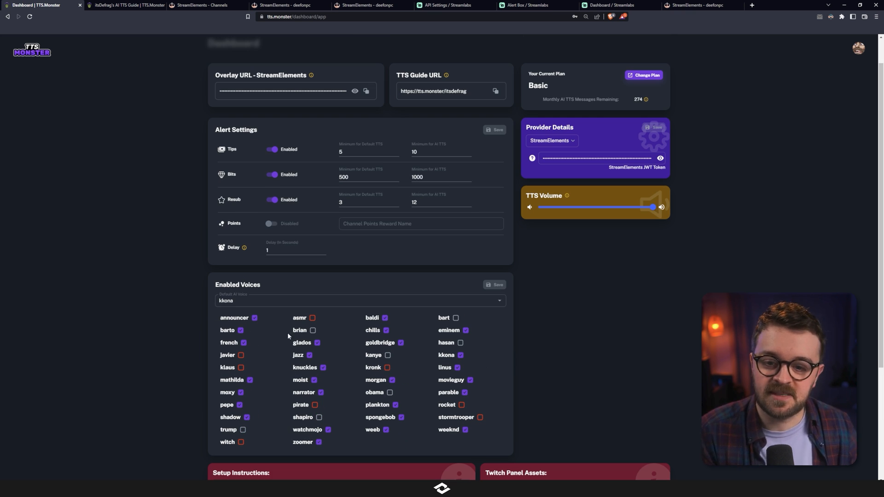
mouse_move(130, 298)
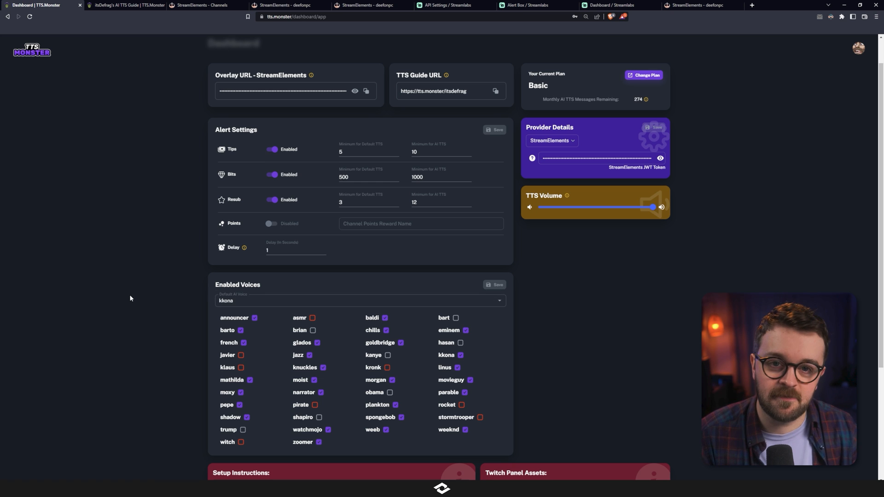
scroll("up", 3)
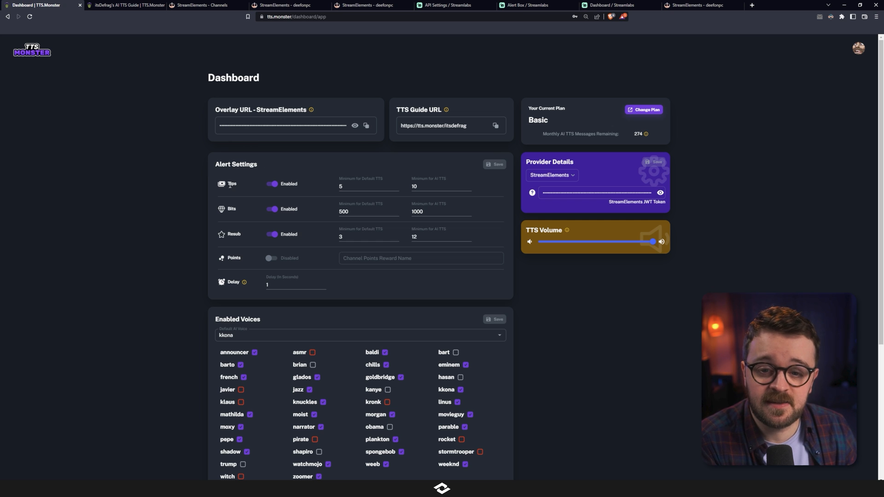
mouse_move(241, 176)
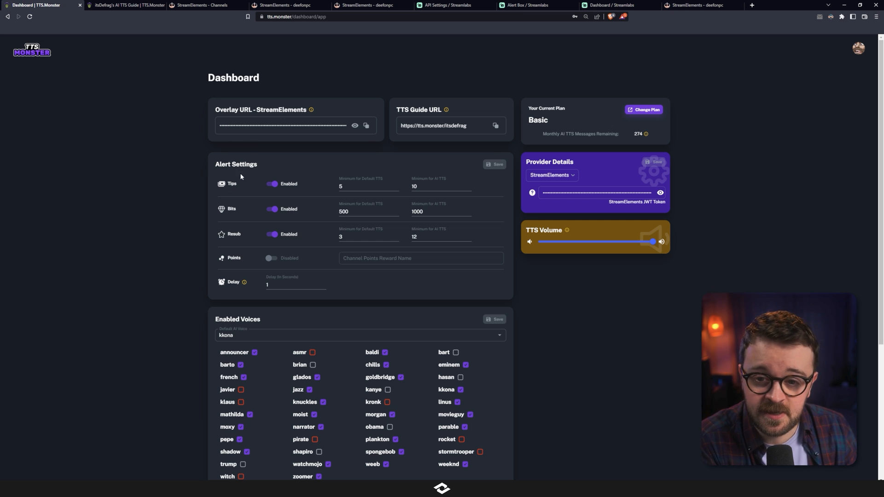
mouse_move(235, 225)
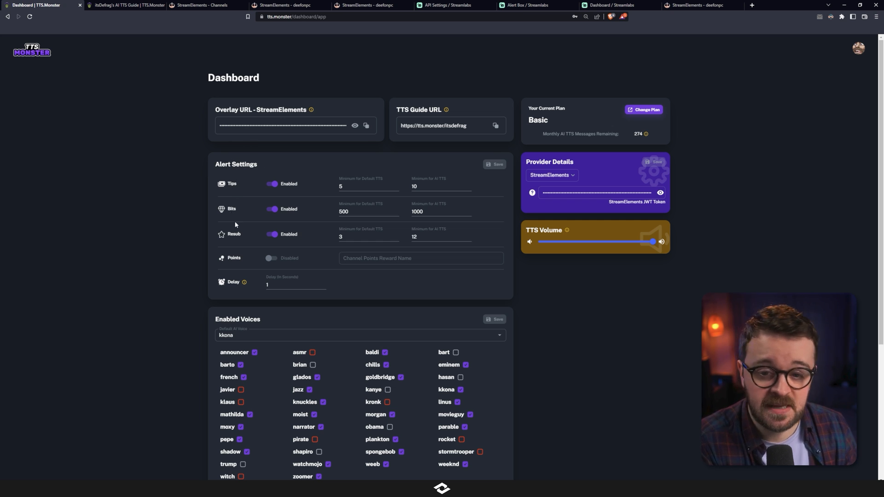
mouse_move(320, 183)
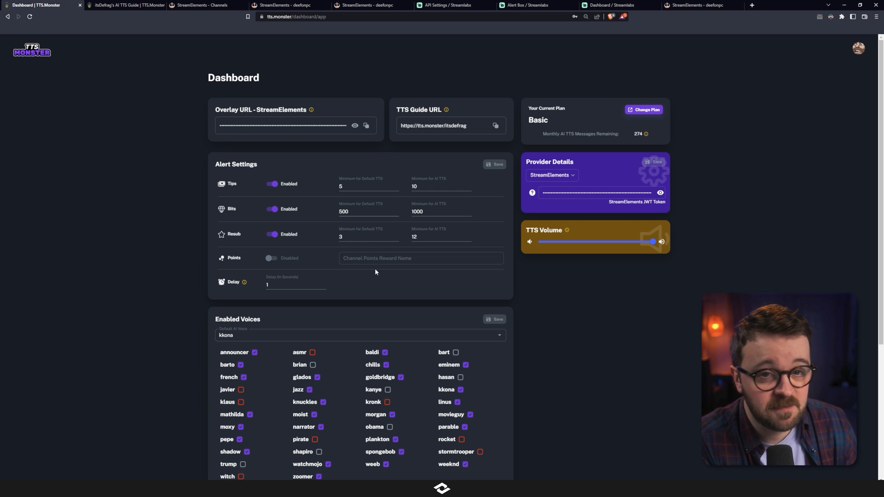
mouse_move(227, 288)
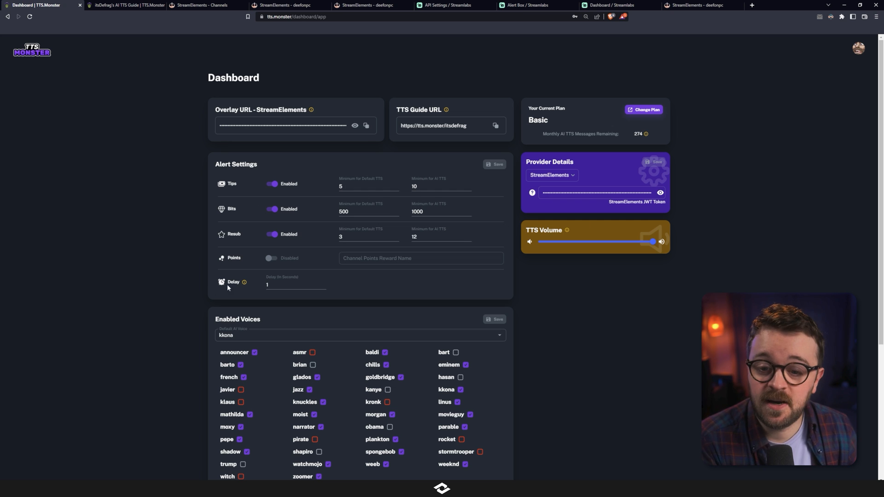
left_click(296, 284)
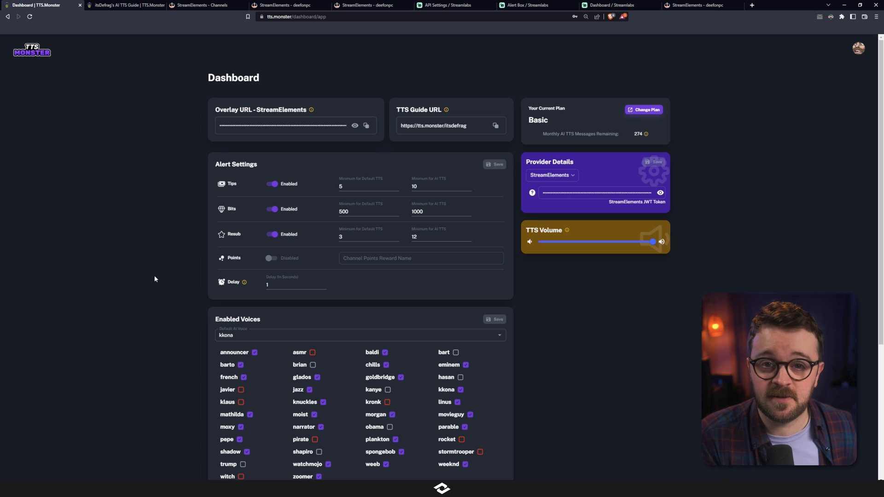
scroll("down", 3)
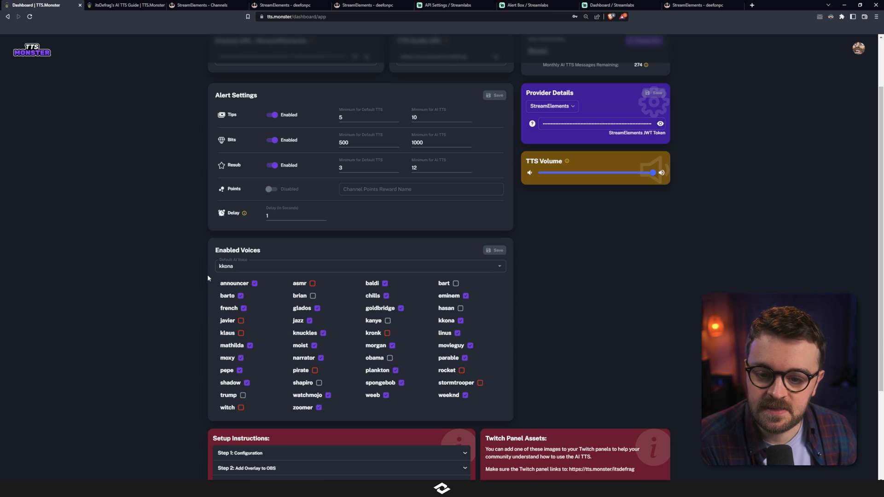
Glance at the AI TTS Guide page, then settle back on the TTS.Monster dashboard.
left_click(124, 5)
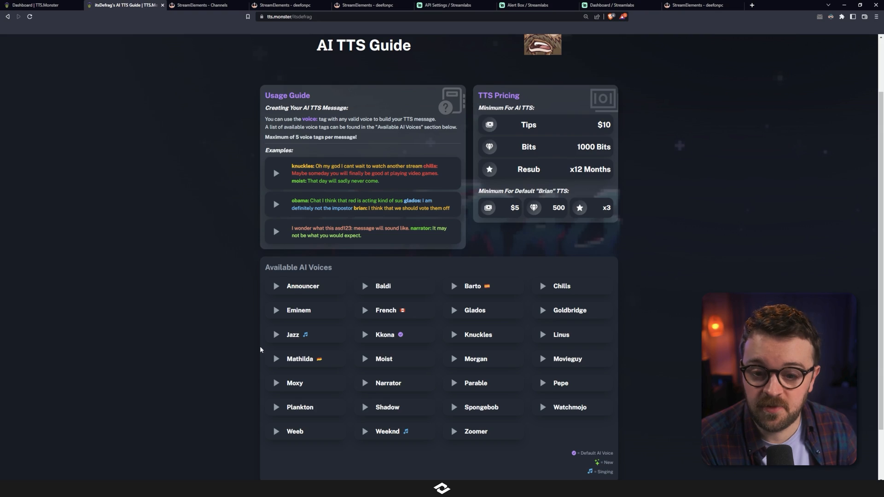
left_click(44, 5)
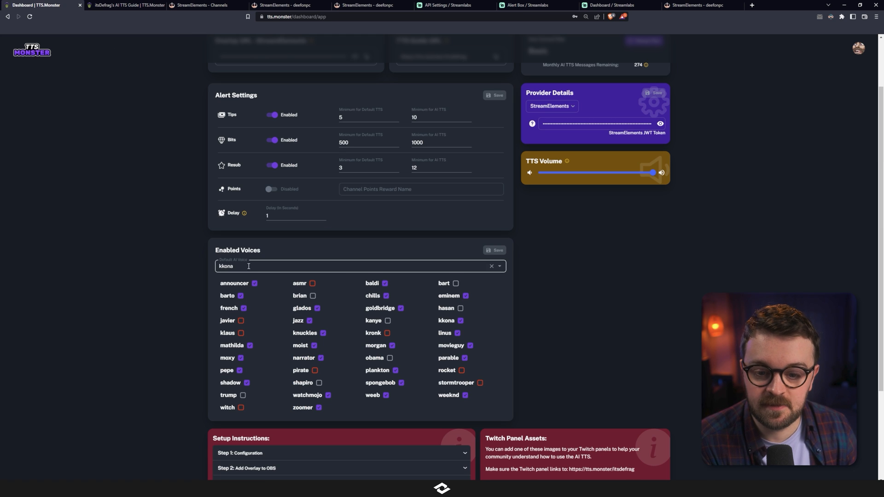
left_click(126, 5)
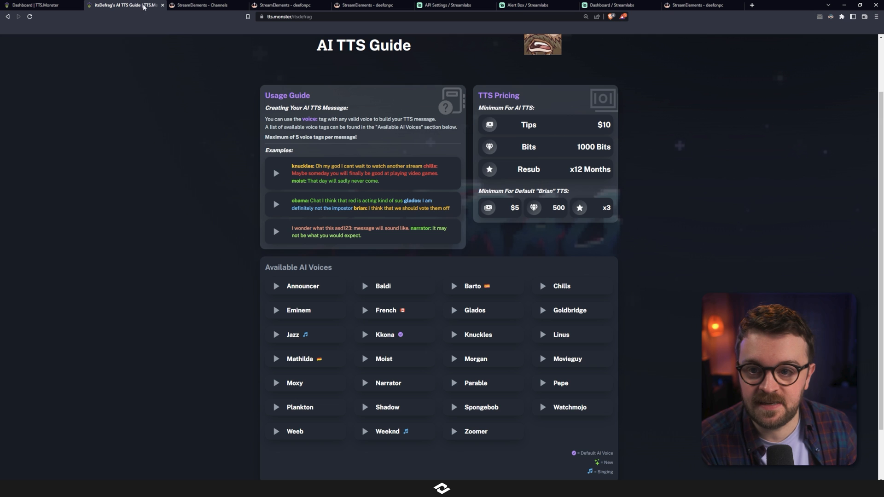
mouse_move(553, 429)
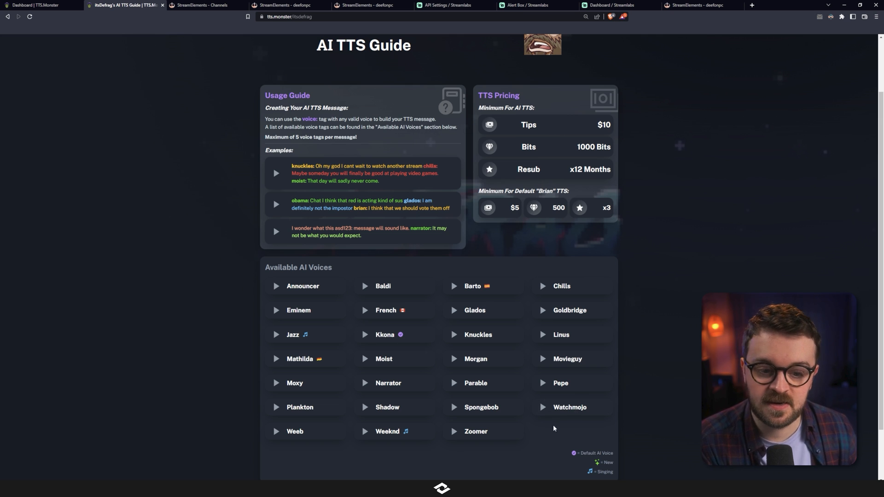
left_click(40, 5)
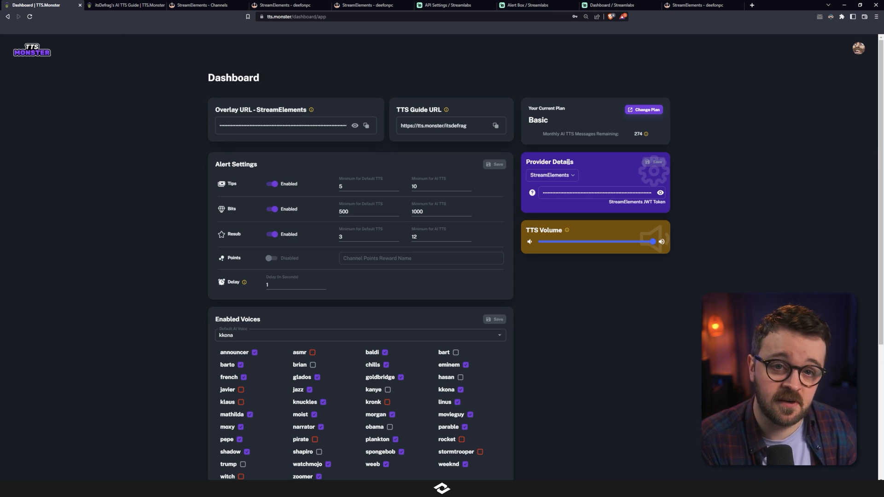
mouse_move(576, 187)
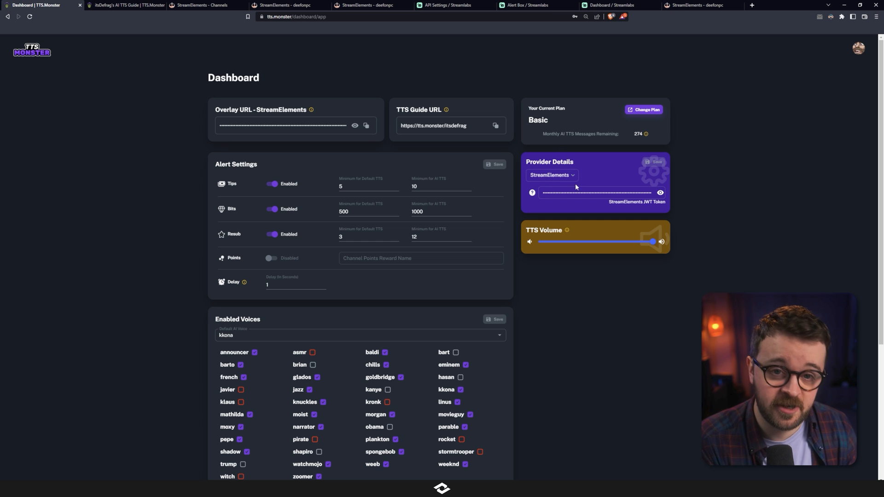
mouse_move(593, 185)
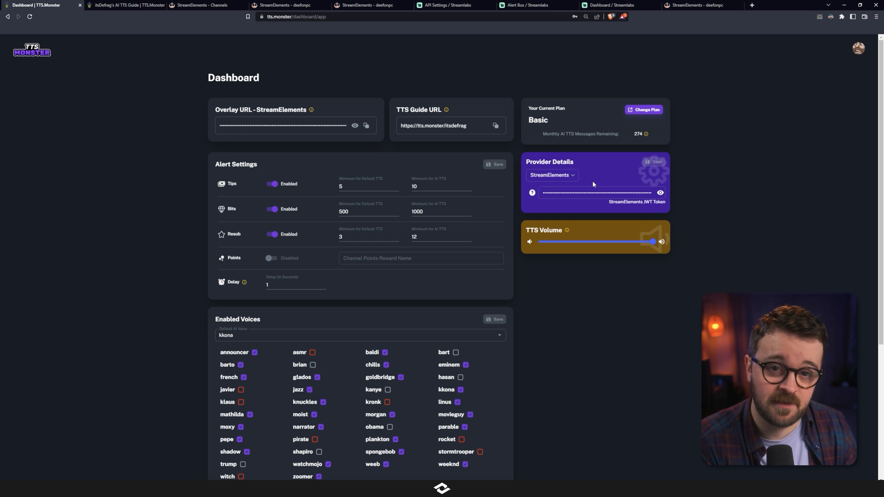
Open the StreamElements account Channels page and turn on Show secrets.
left_click(203, 5)
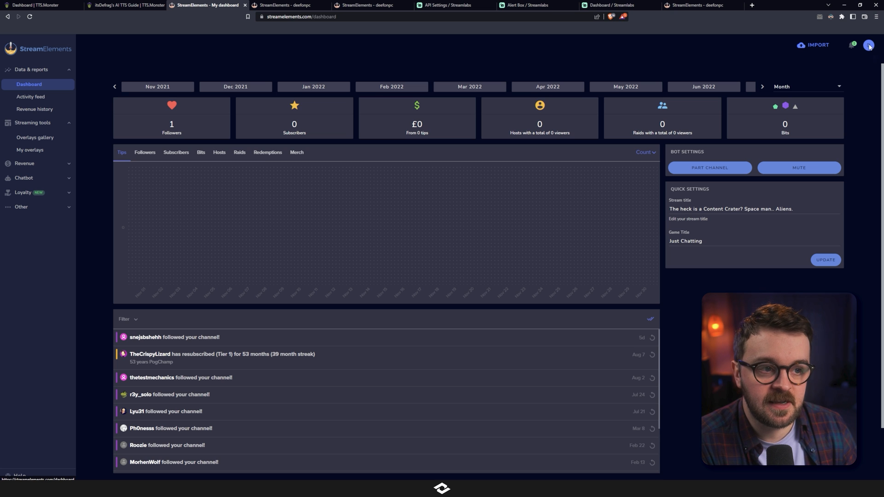
left_click(870, 45)
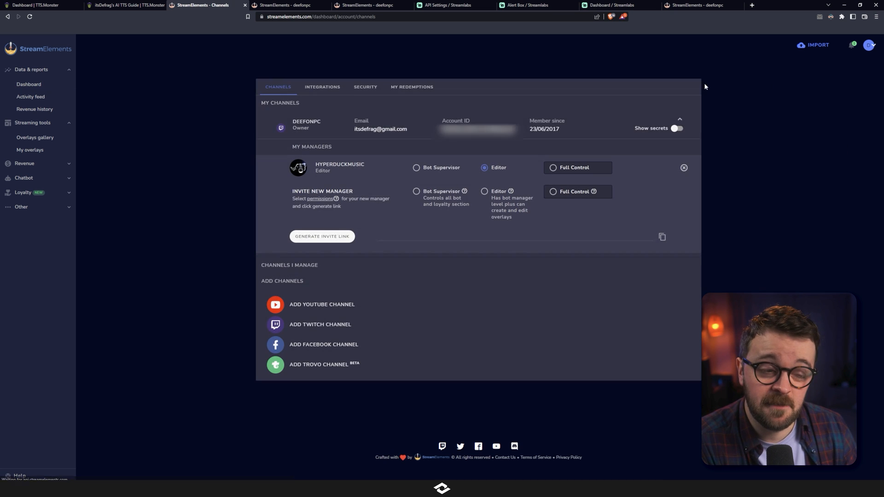
mouse_move(607, 136)
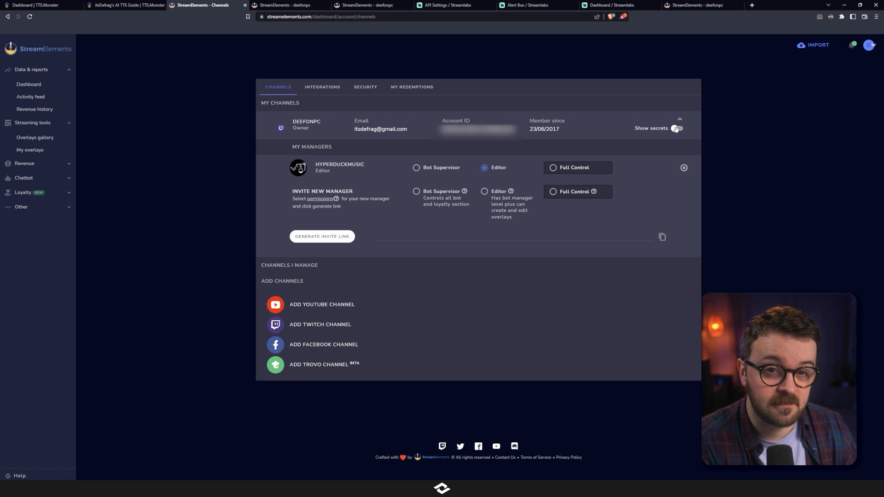
left_click(679, 128)
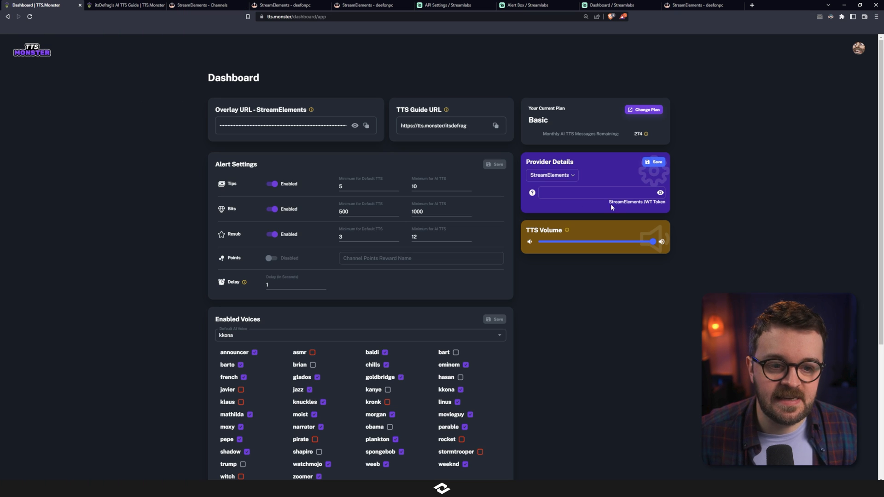
mouse_move(661, 202)
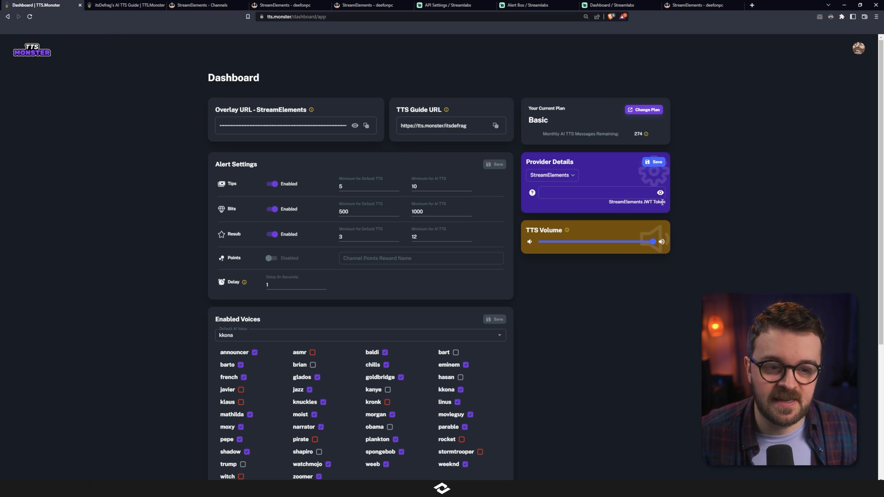
Save the pasted StreamElements JWT token, leaving StreamElements selected as the provider.
left_click(598, 193)
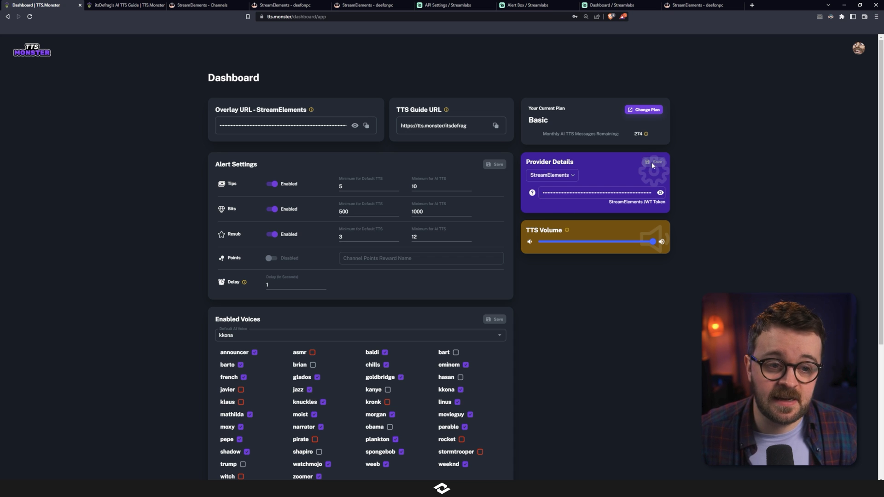
mouse_move(585, 177)
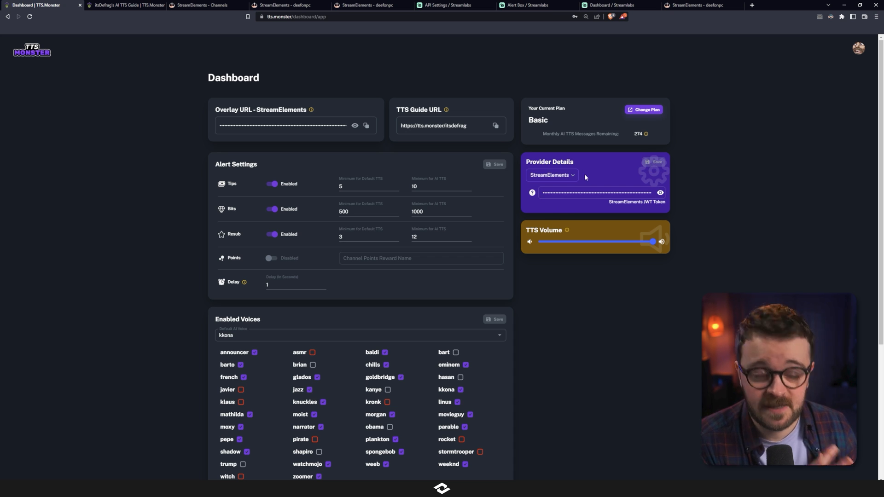
left_click(551, 175)
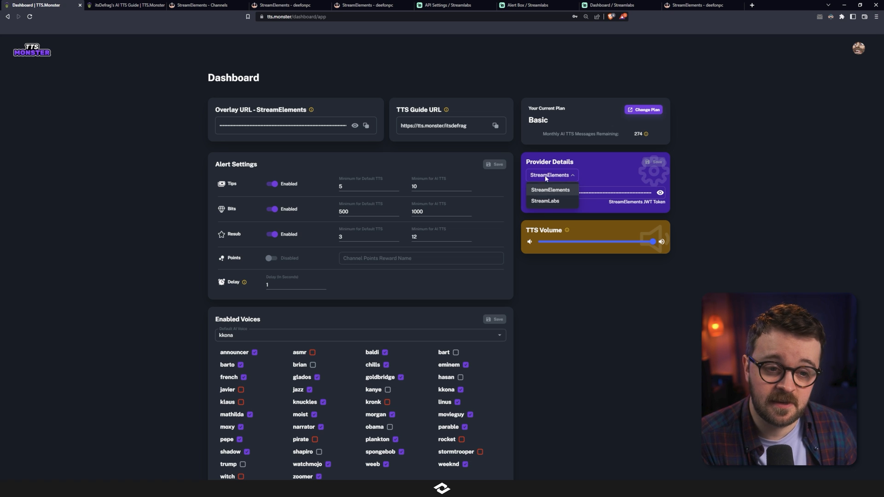
mouse_move(590, 186)
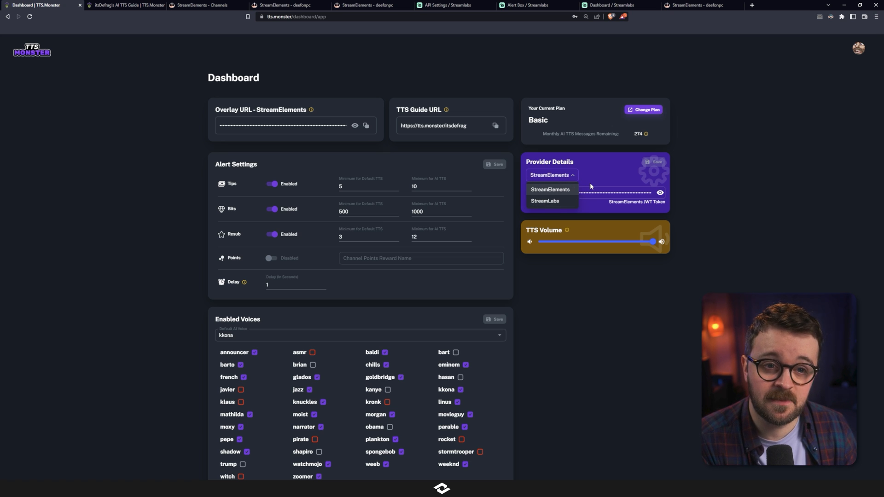
left_click(550, 189)
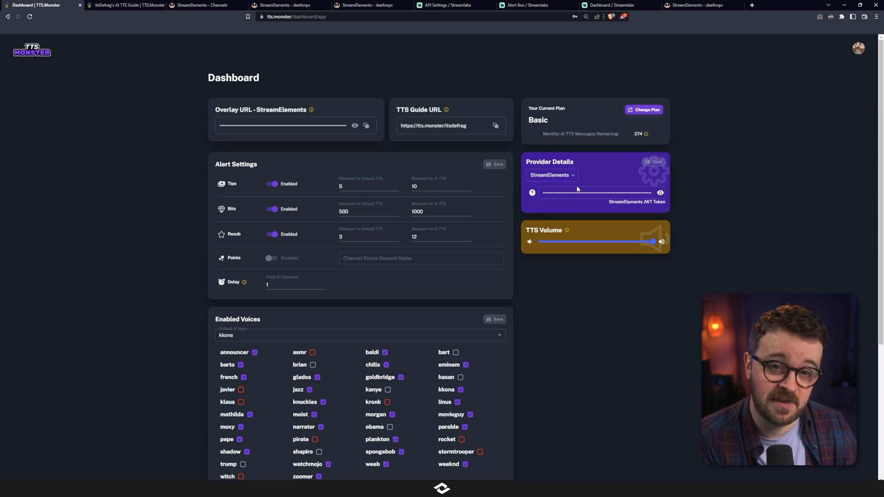
Open Streamlabs Settings, API Settings, API Tokens to reach the Socket API Token.
left_click(448, 5)
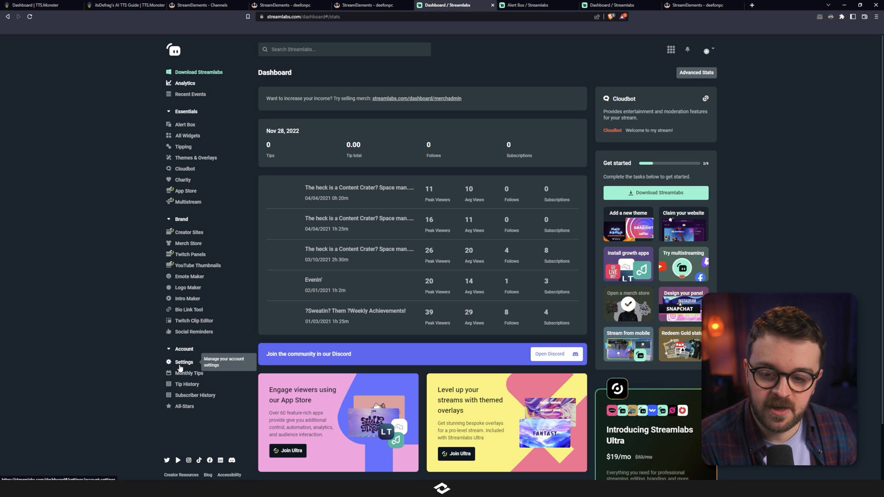
left_click(183, 362)
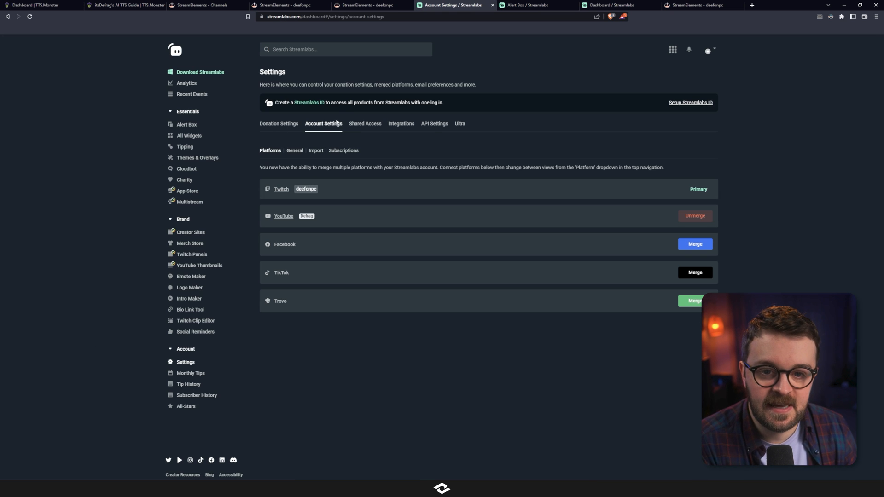
left_click(435, 123)
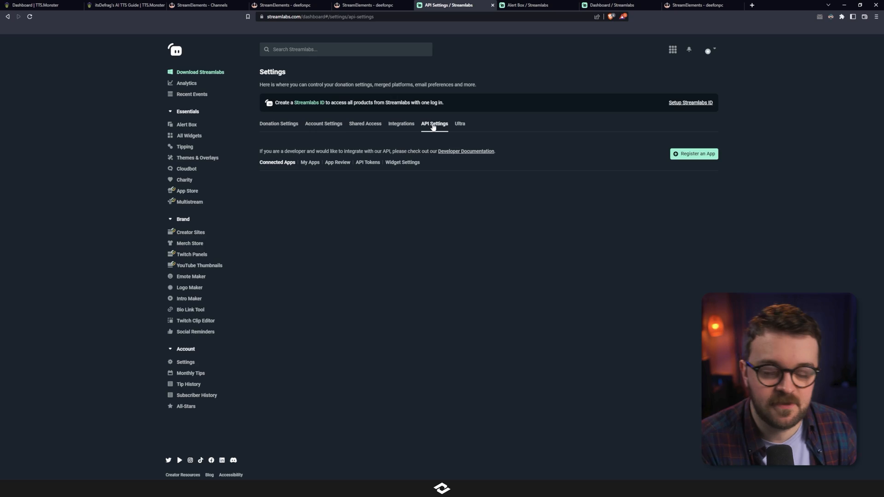
left_click(367, 163)
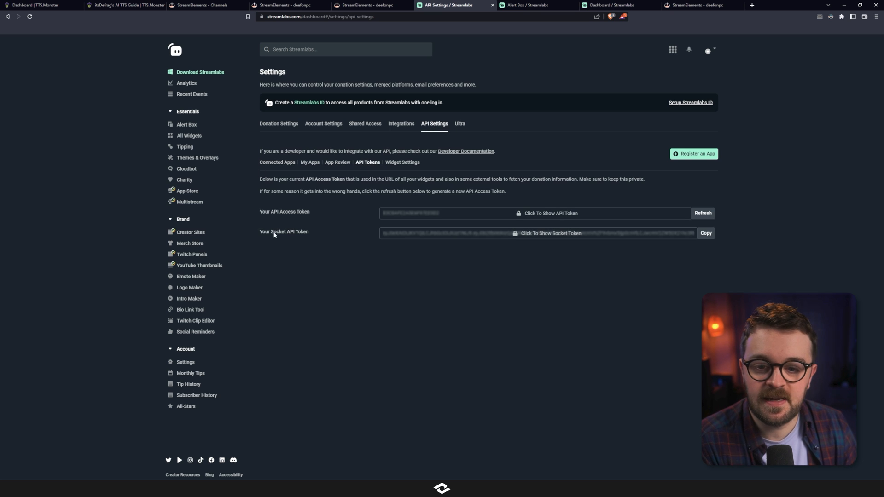
mouse_move(315, 235)
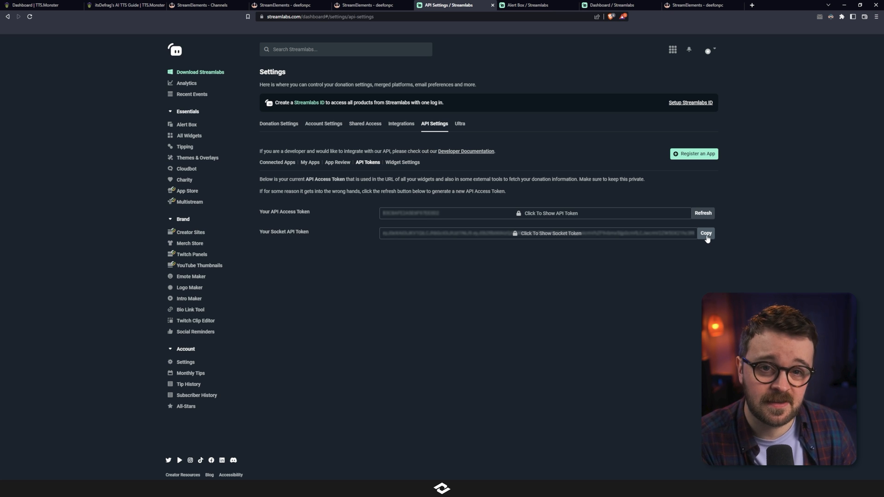
Check TTS.Monster's provider list, keep StreamElements, and save Provider Details.
left_click(42, 5)
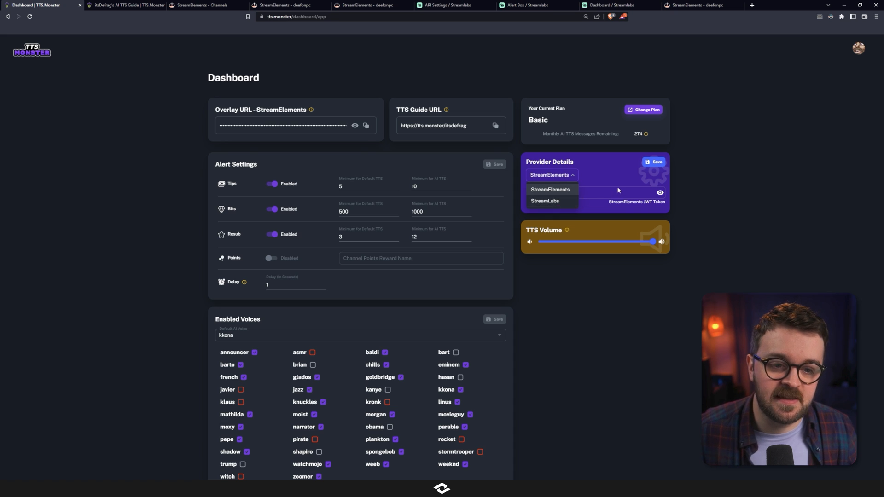
left_click(550, 189)
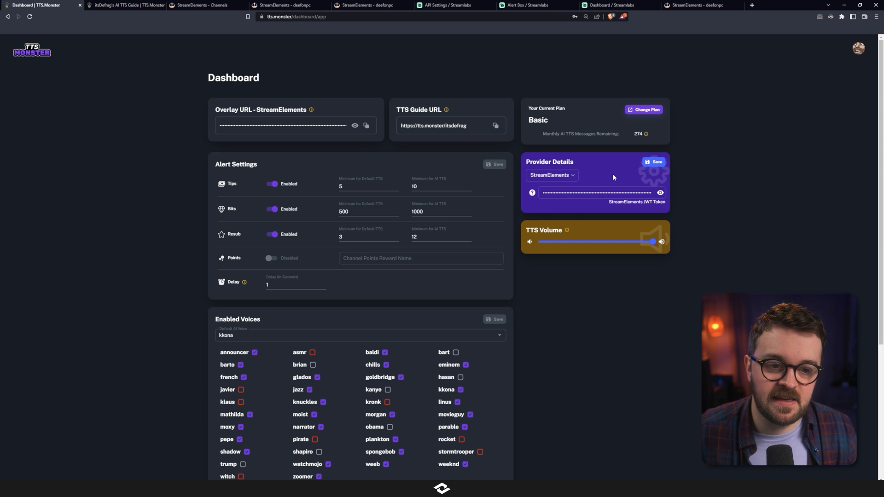
mouse_move(645, 156)
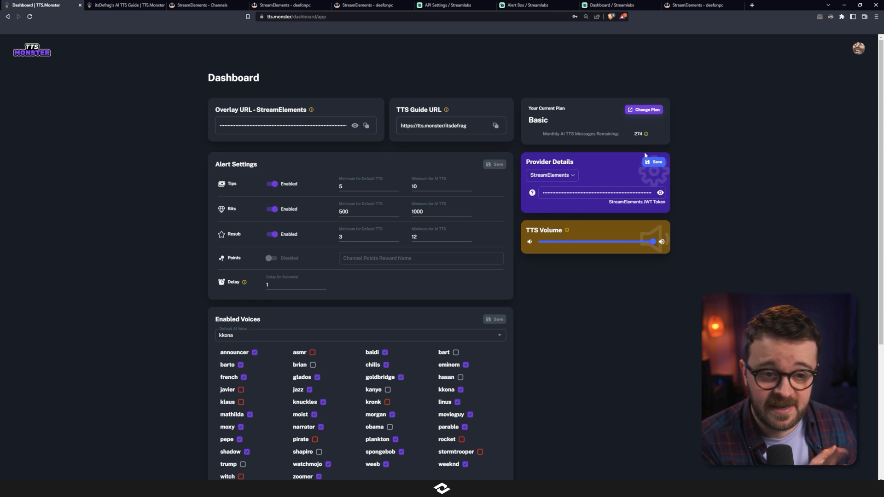
left_click(287, 5)
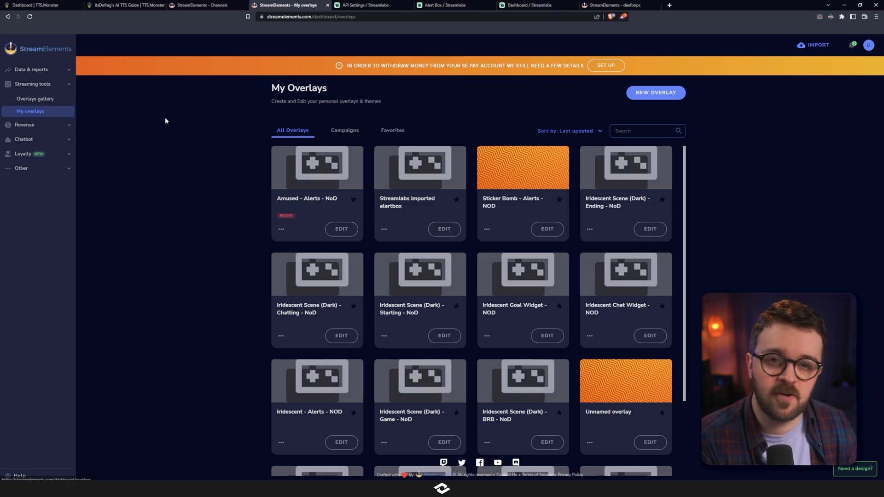
mouse_move(286, 208)
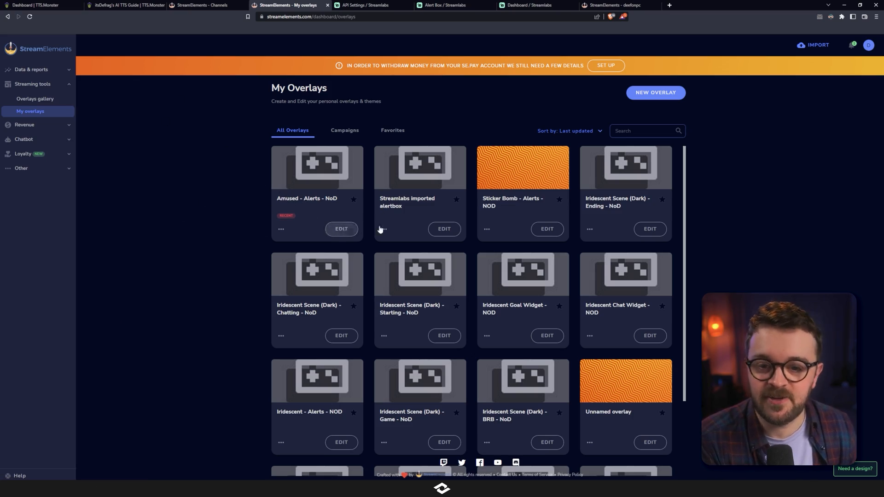
Edit the Amused - Alerts - NoD overlay and inspect the subscriber alert's text-to-speech settings.
left_click(341, 229)
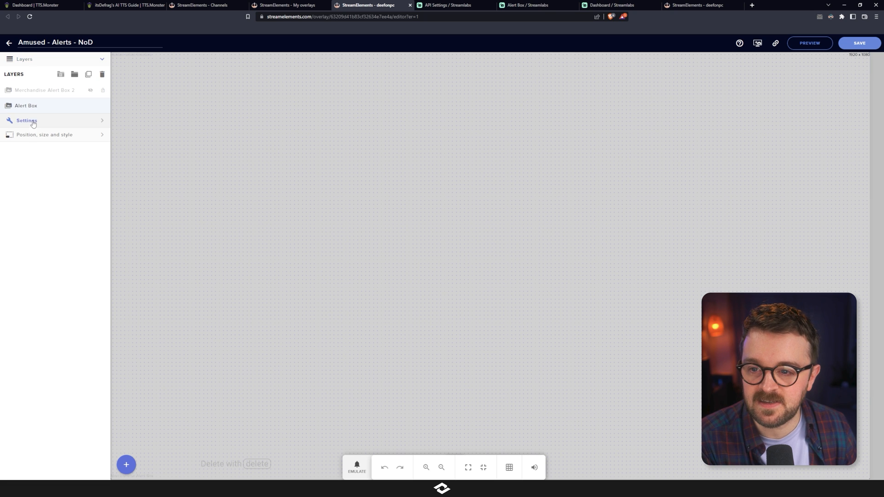
left_click(25, 120)
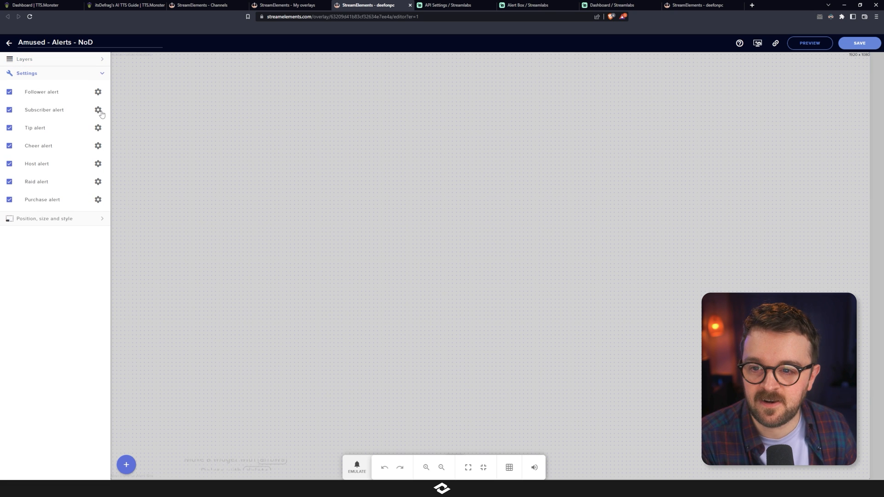
left_click(97, 110)
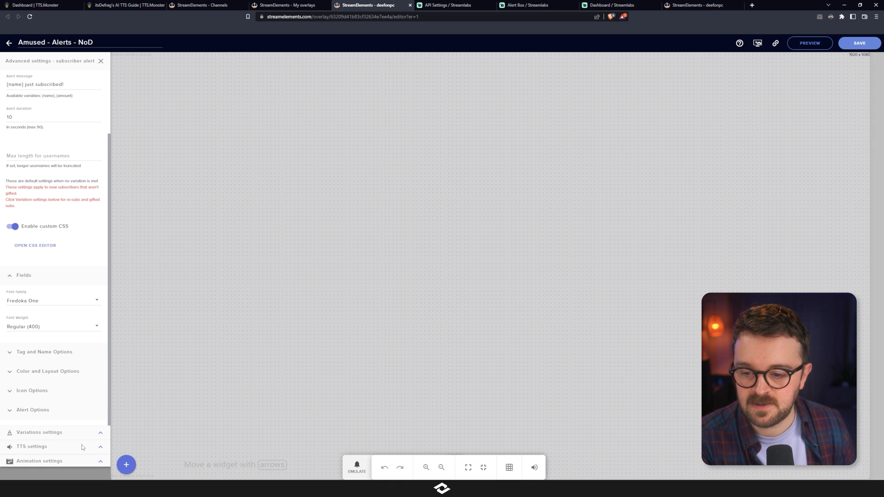
left_click(32, 447)
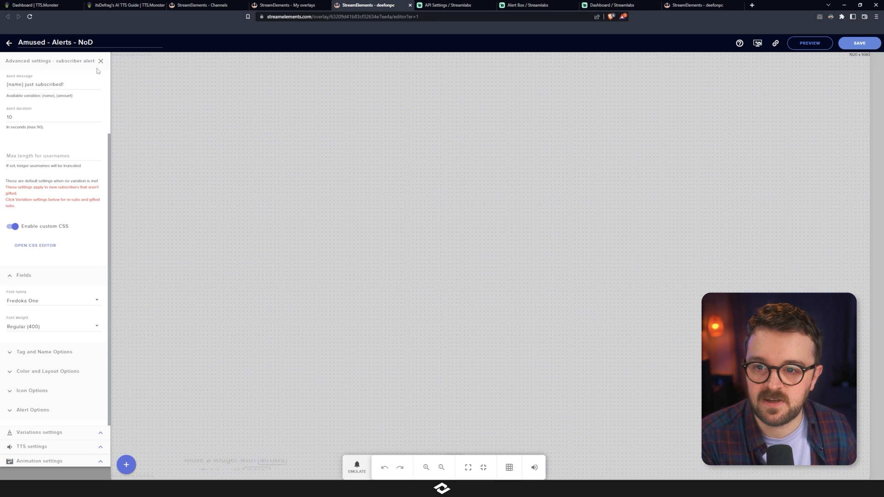
left_click(100, 61)
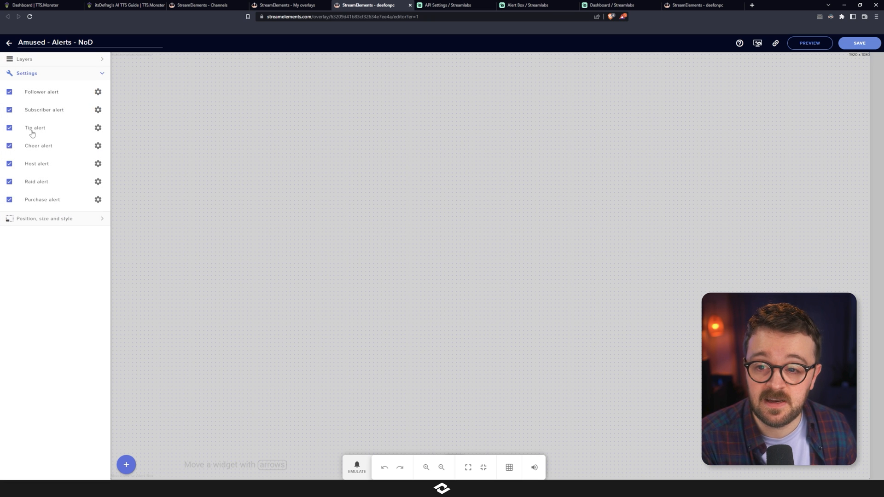
mouse_move(126, 138)
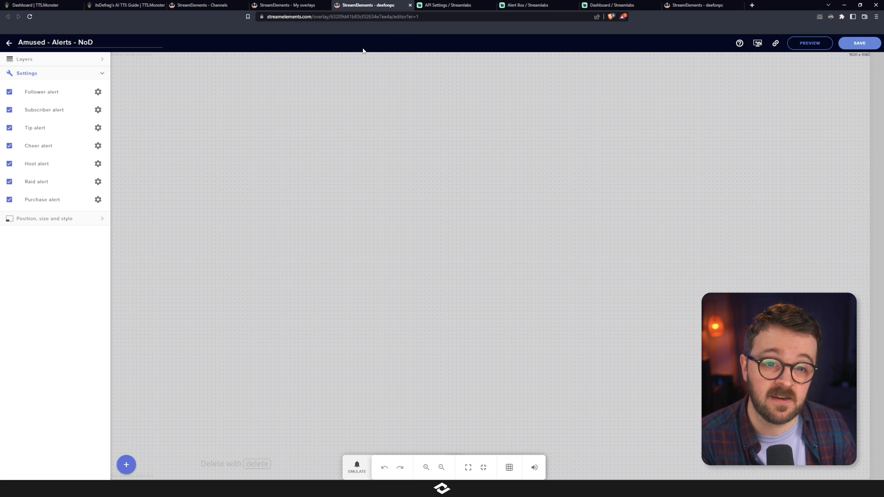
left_click(530, 5)
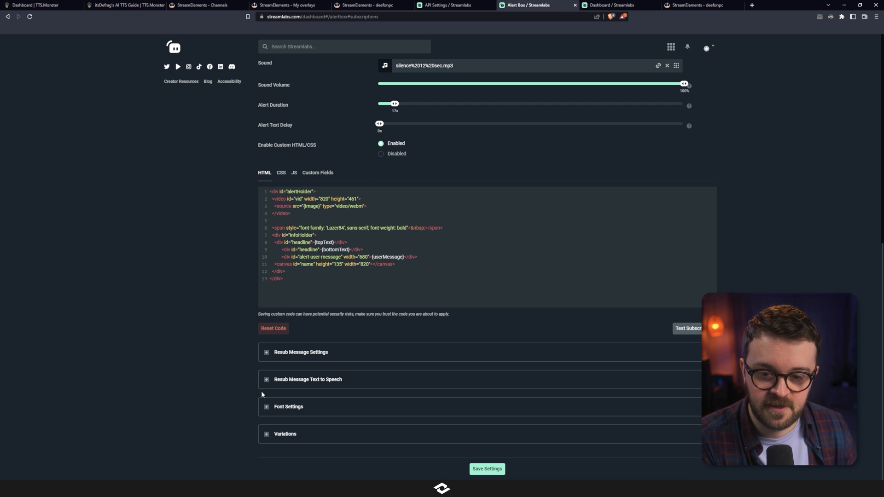
Save the resub alert settings and confirm donation and bits text to speech are Disabled.
left_click(309, 379)
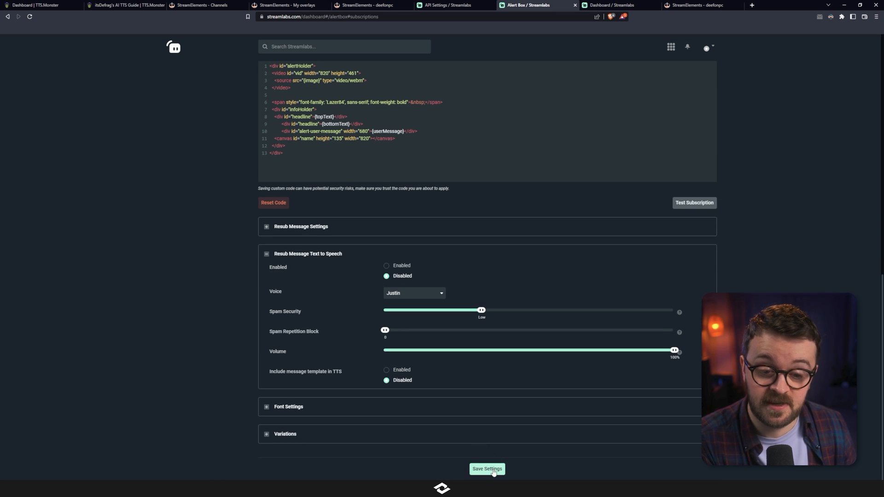
left_click(486, 468)
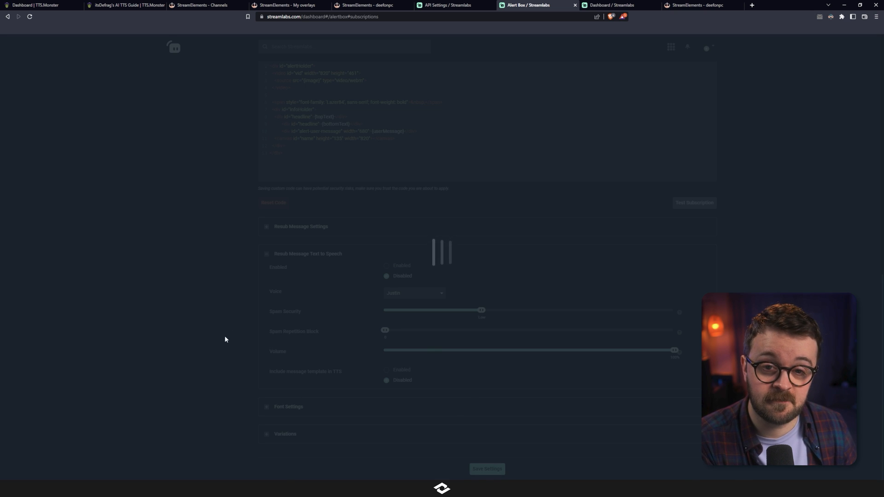
left_click(368, 62)
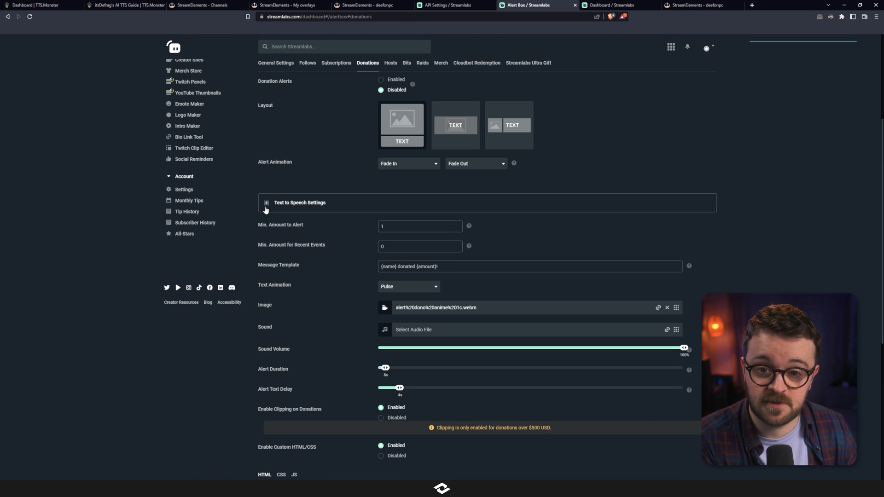
scroll("up", 3)
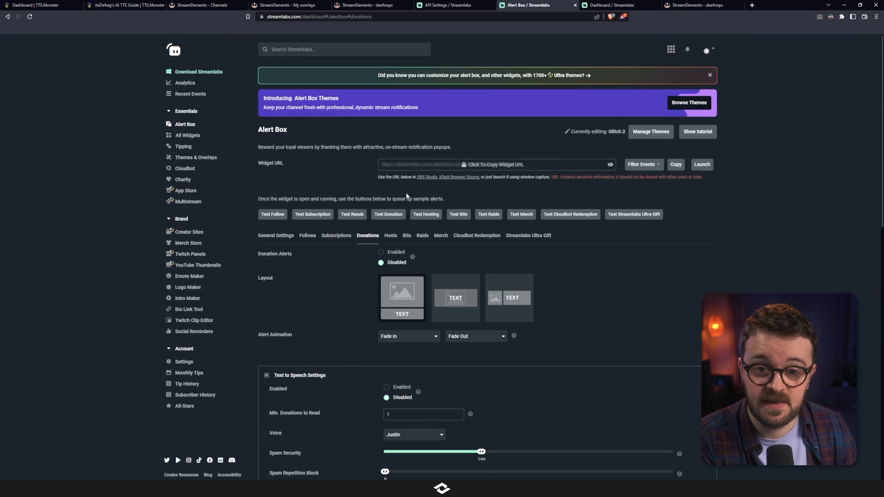
left_click(407, 235)
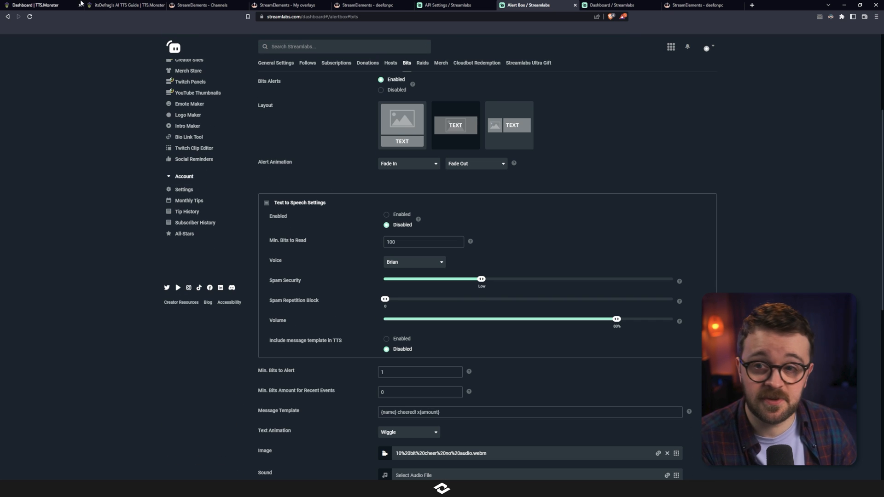
left_click(37, 5)
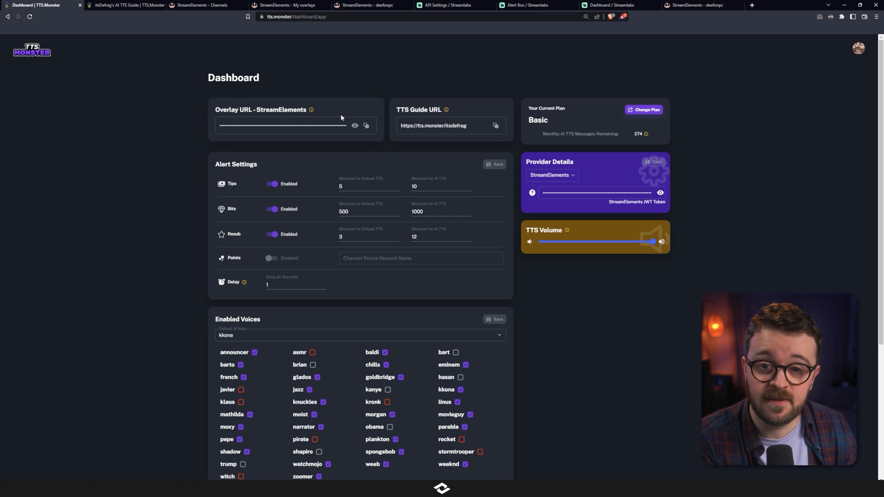
Add a 'TTS Monster' browser source in OBS with Control audio via OBS enabled.
left_click(366, 125)
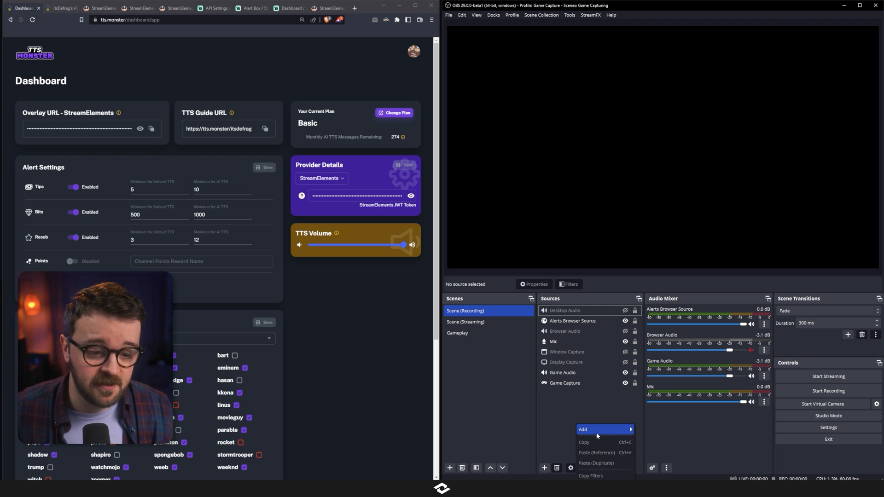
left_click(583, 430)
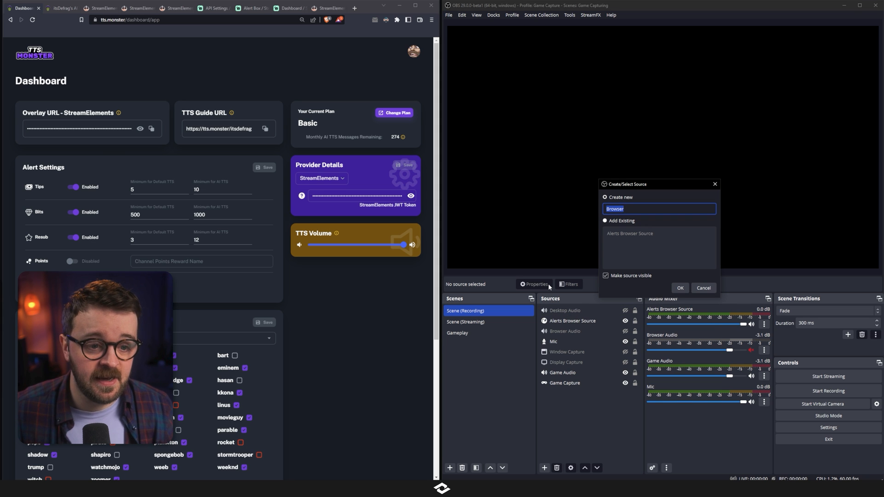
left_click(680, 287)
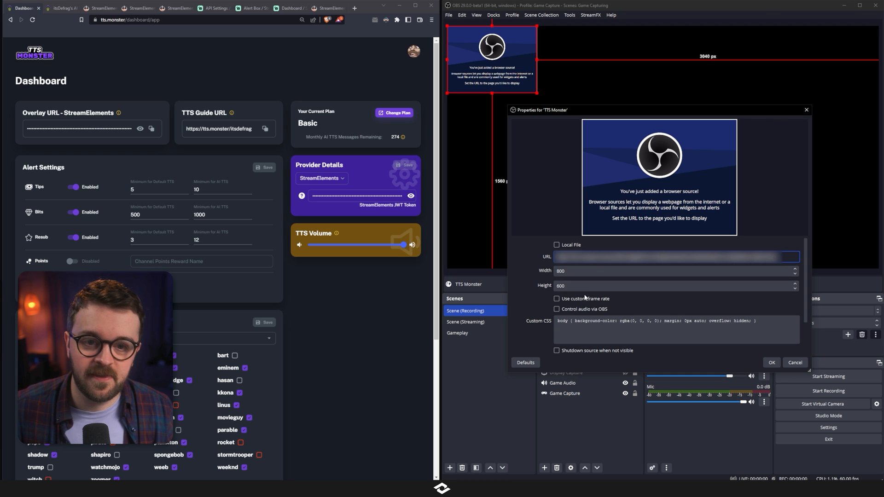
mouse_move(591, 305)
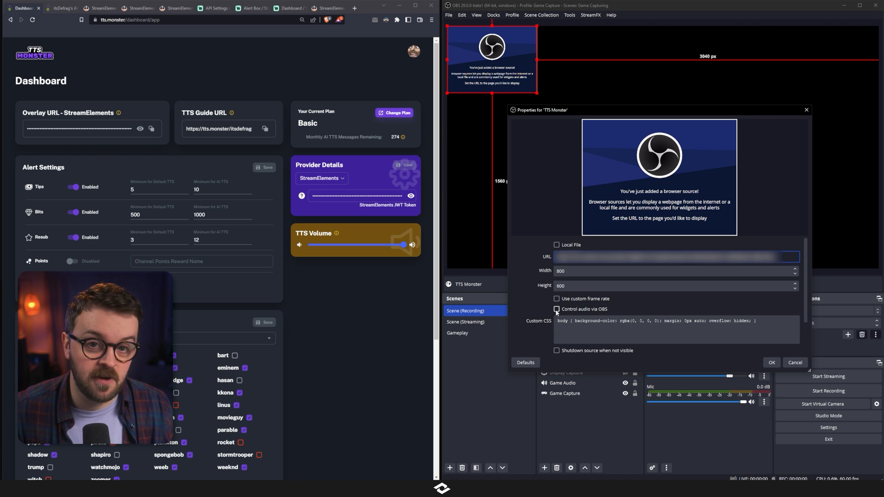
left_click(557, 309)
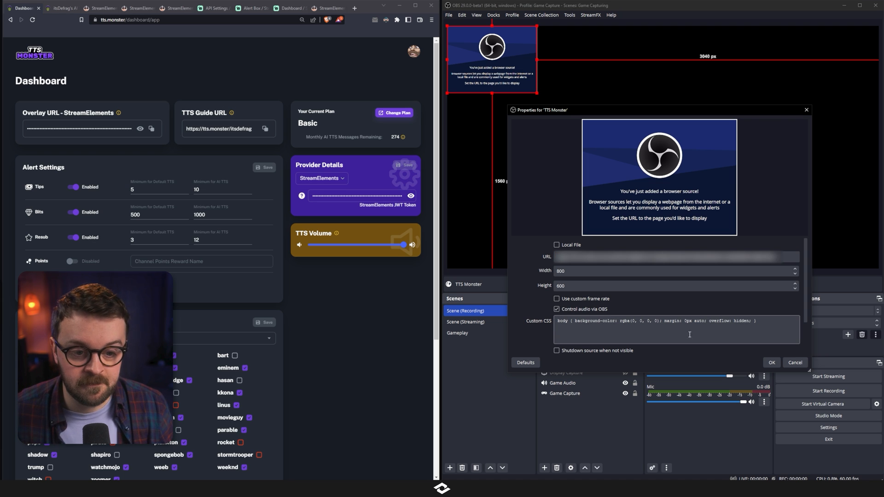
left_click(772, 362)
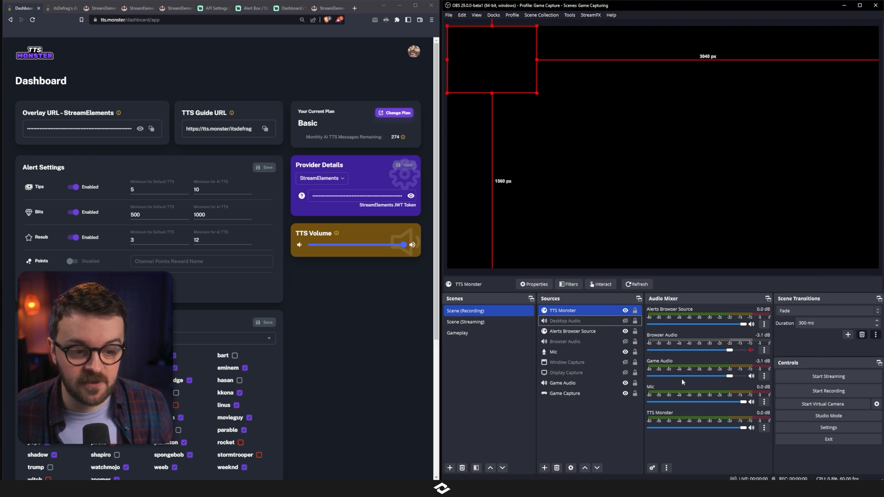
left_click(516, 430)
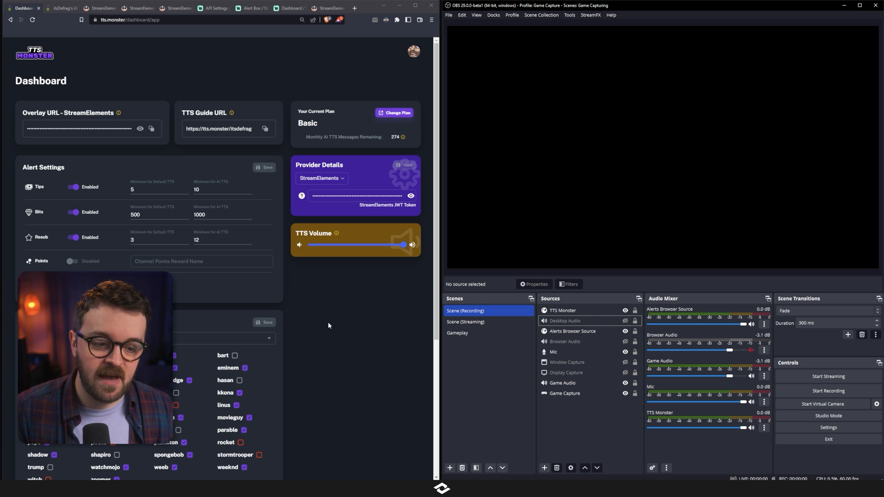
mouse_move(254, 151)
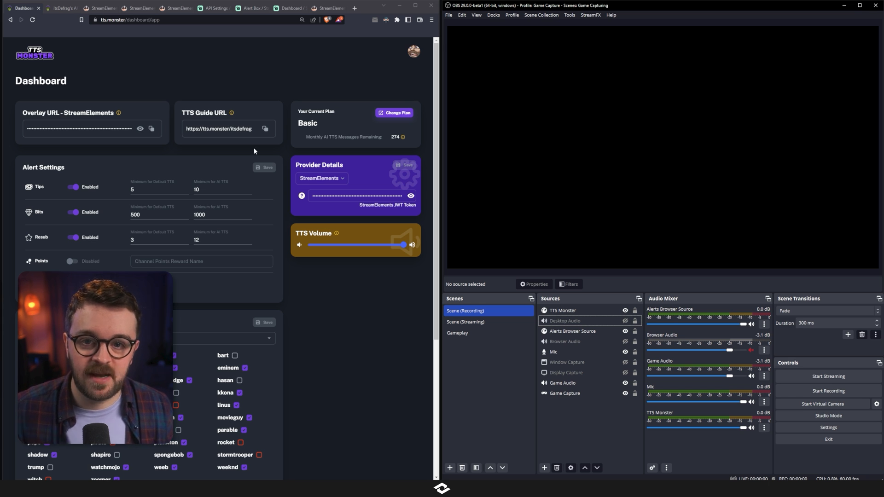
Find the 100-bits cheer in Streamlabs Recent Events and replay it.
left_click(287, 8)
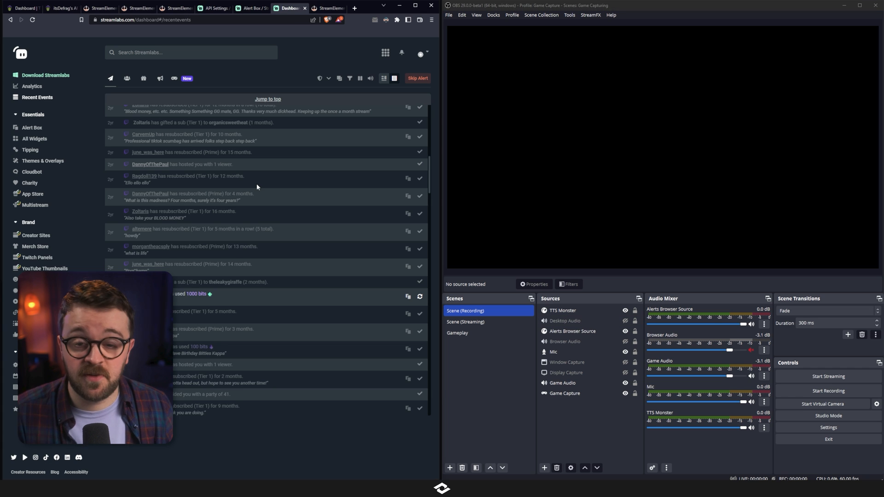
mouse_move(41, 89)
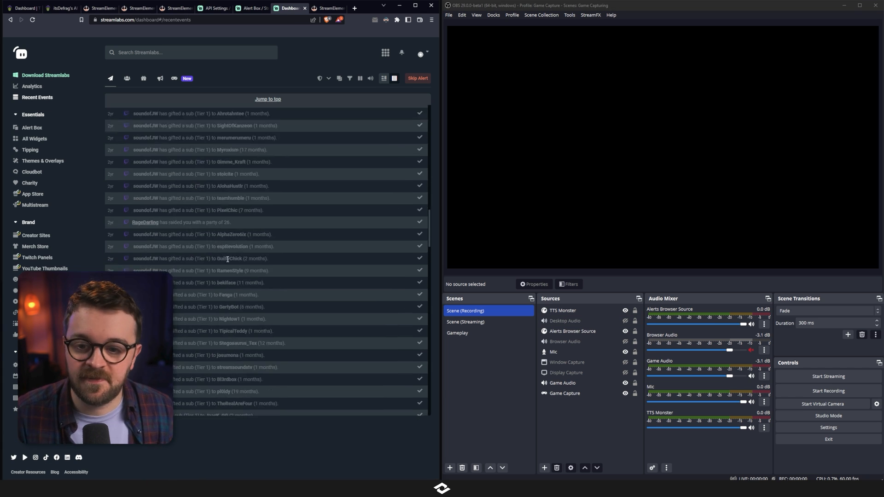
scroll("up", 3)
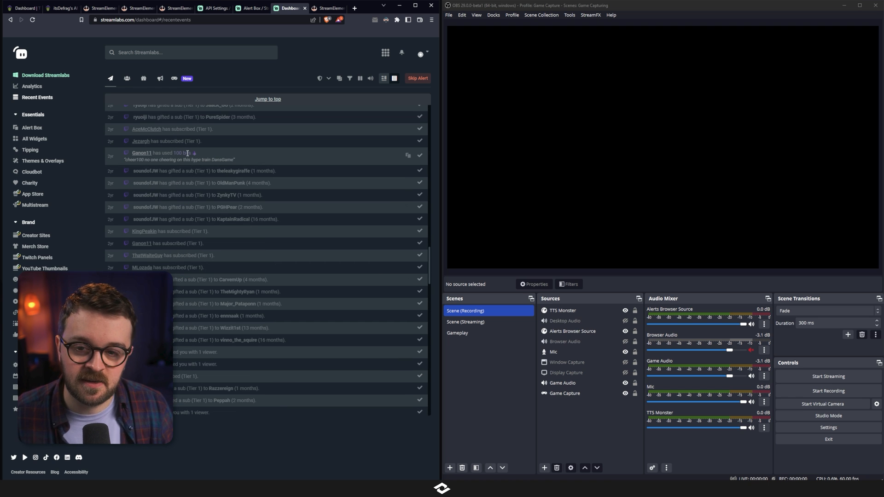
mouse_move(336, 156)
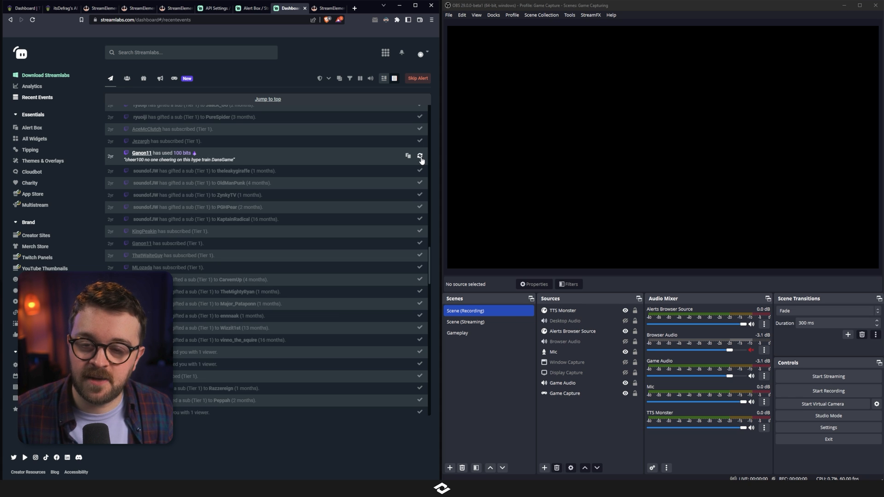
left_click(327, 7)
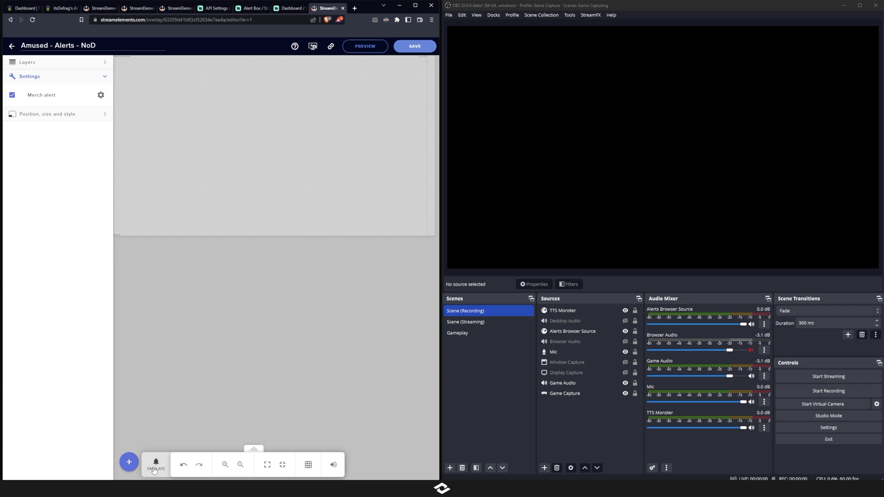
Emulate a test tip in StreamElements with an example AI voice message to test TTS Monster.
left_click(157, 465)
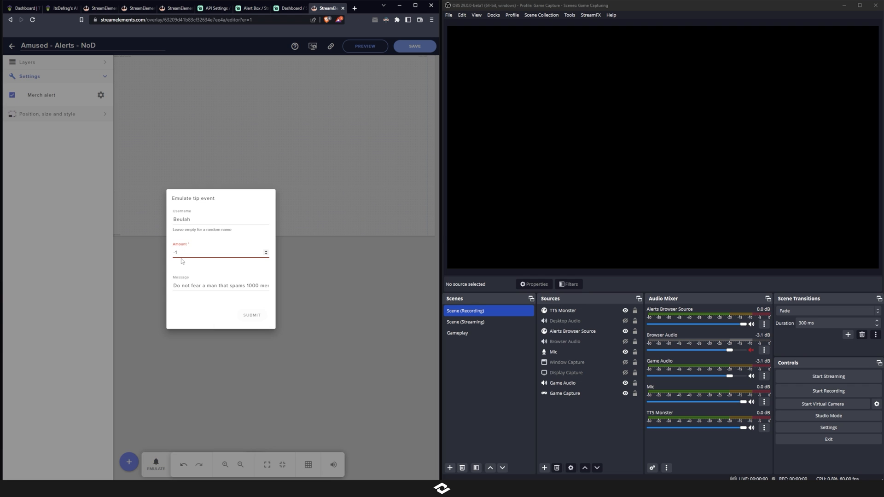
left_click(59, 7)
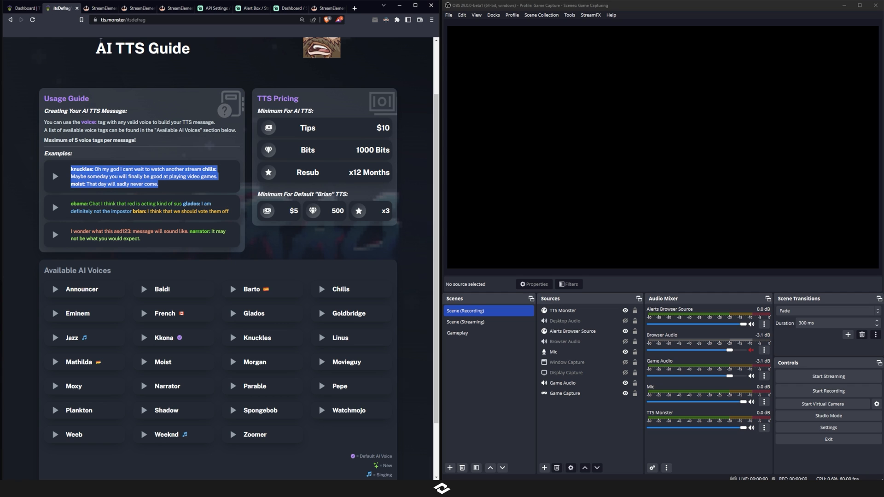
left_click(327, 8)
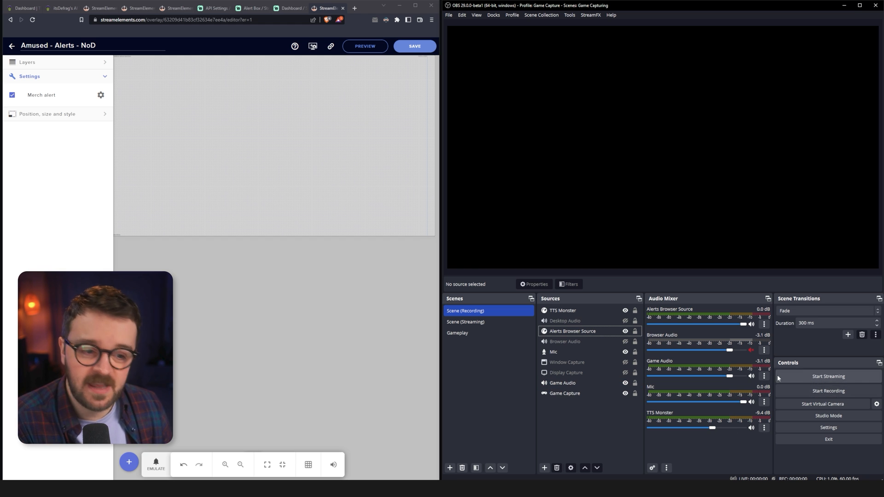
mouse_move(754, 440)
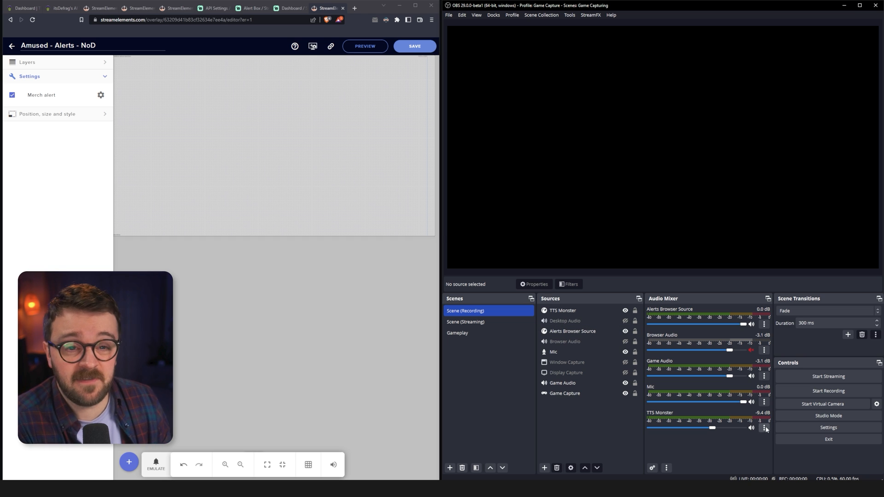
mouse_move(764, 434)
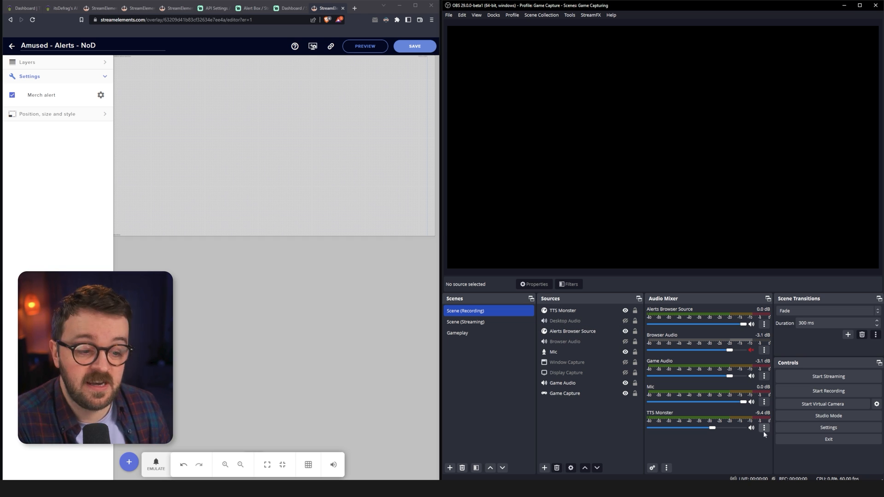
mouse_move(710, 418)
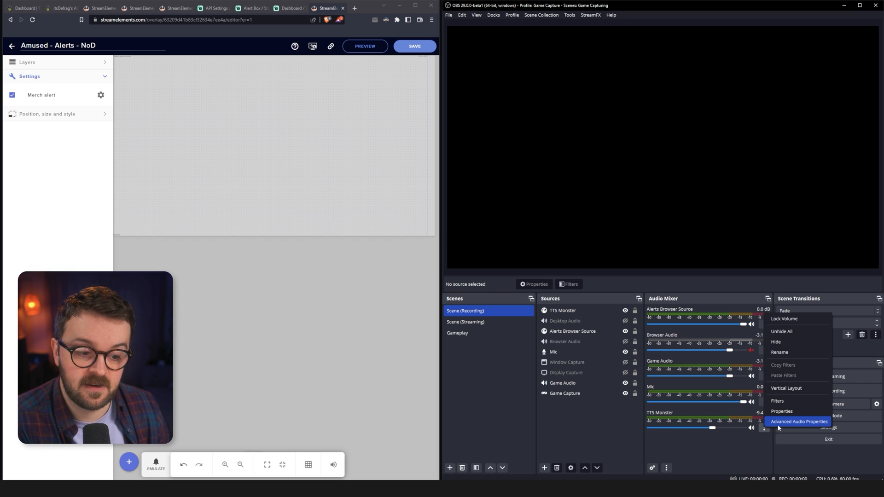
Set TTS Monster's audio monitoring to Monitor Only (mute output) in Advanced Audio Properties.
left_click(799, 422)
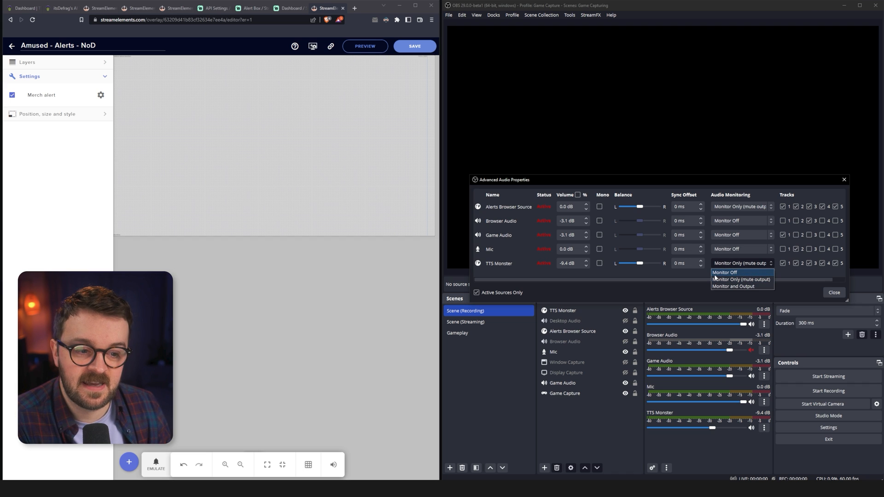
mouse_move(740, 279)
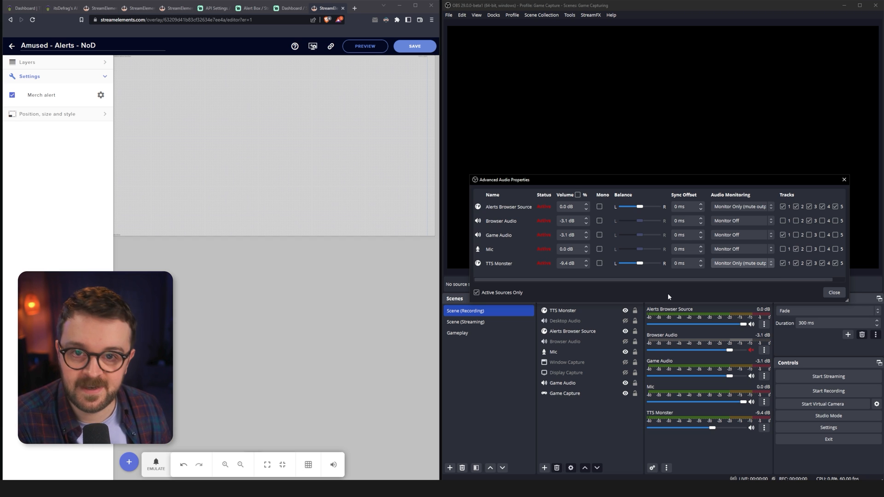
mouse_move(738, 266)
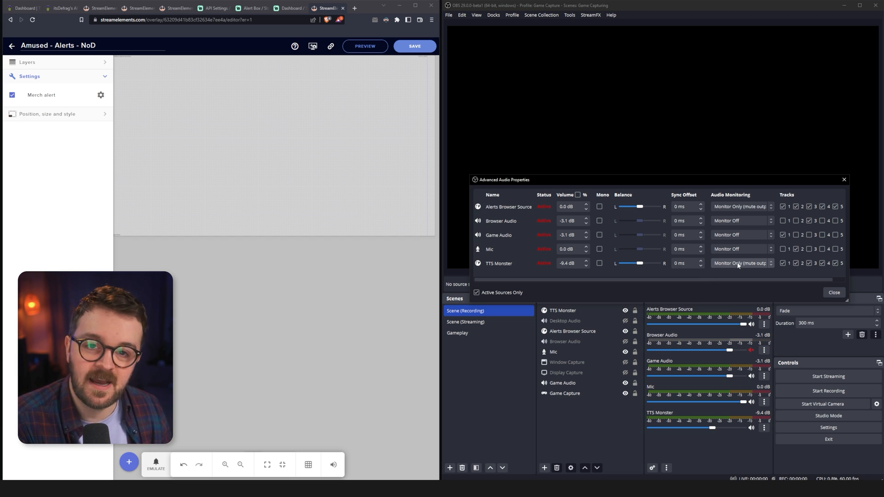
mouse_move(736, 269)
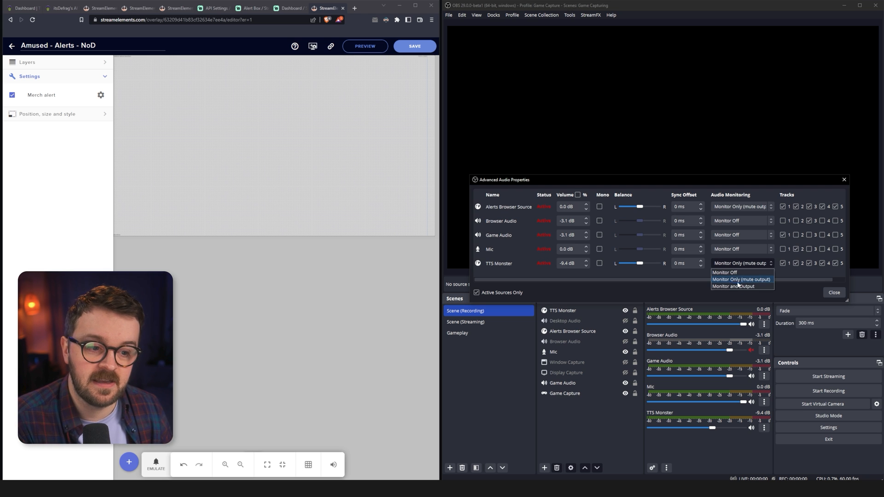
left_click(741, 279)
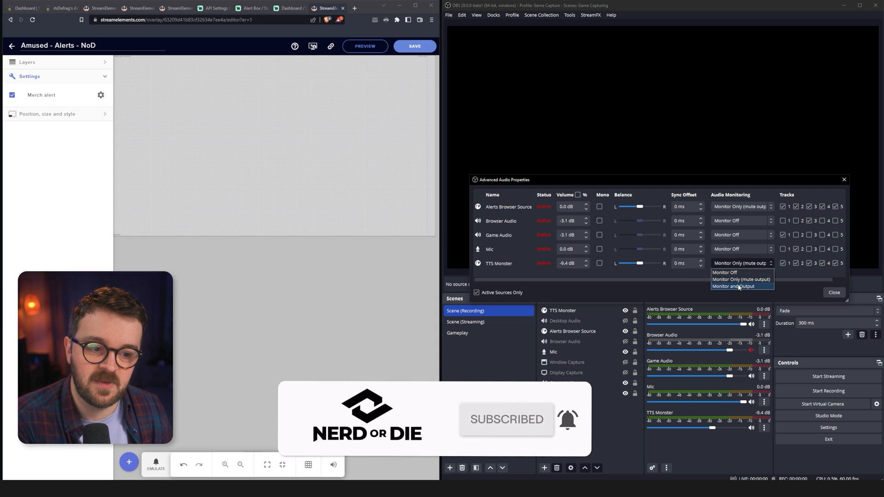
left_click(741, 279)
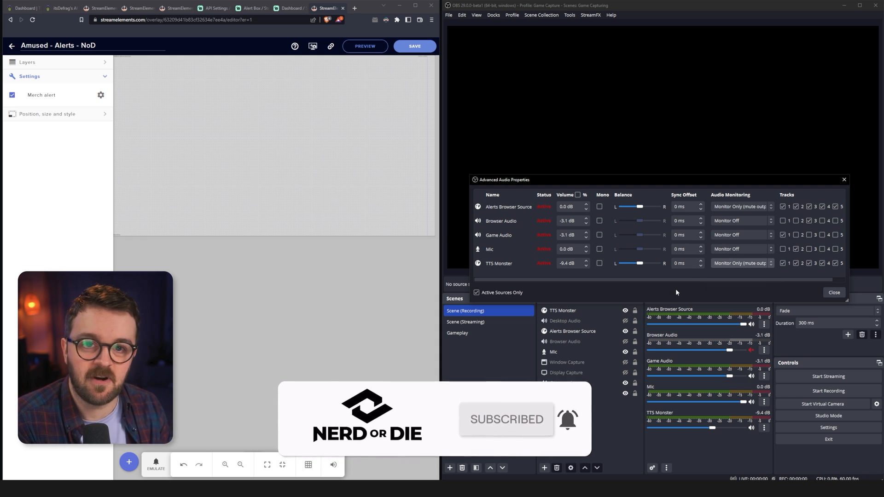